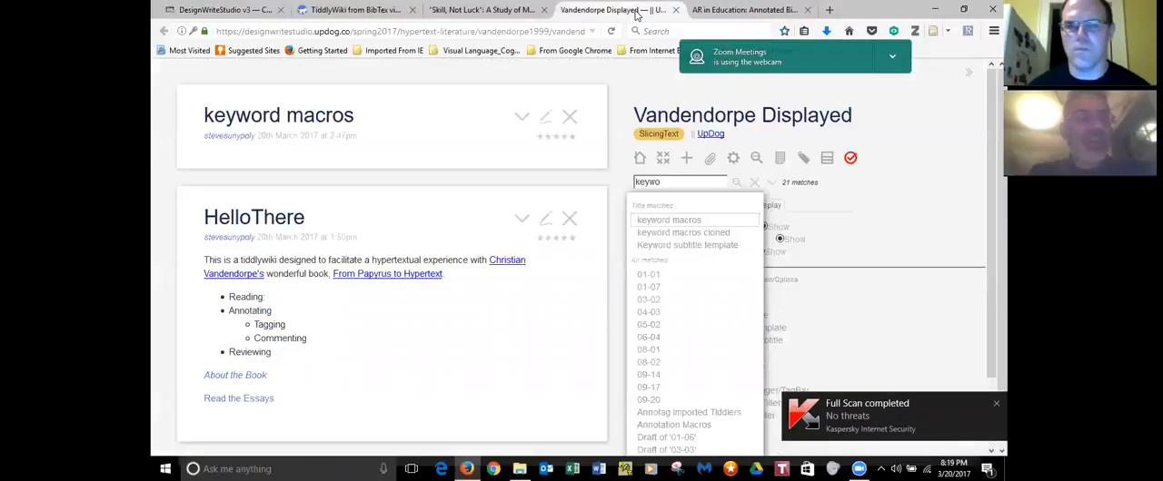
mouse_move(745, 10)
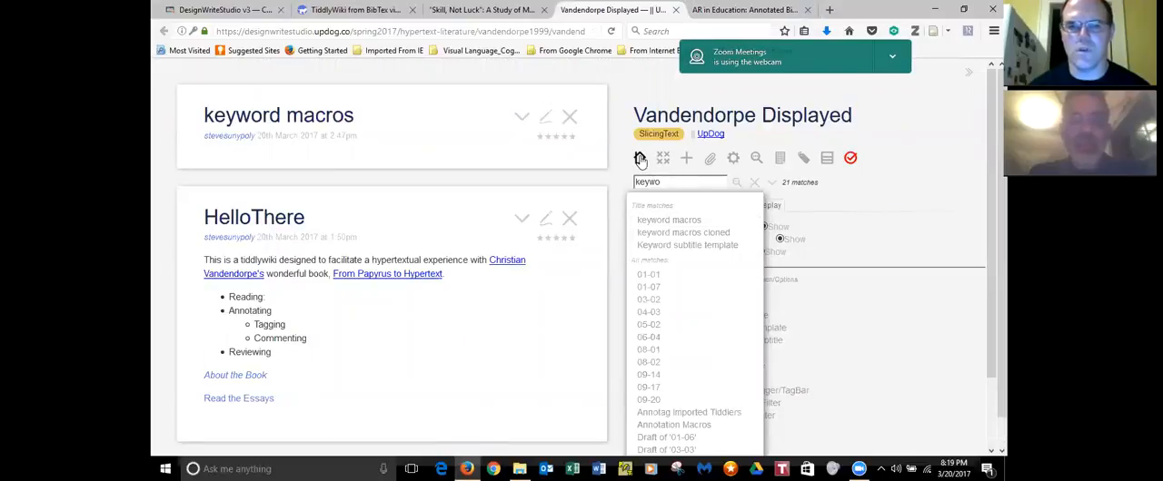
- Return to the default view so only HelloThere stays open
click(569, 117)
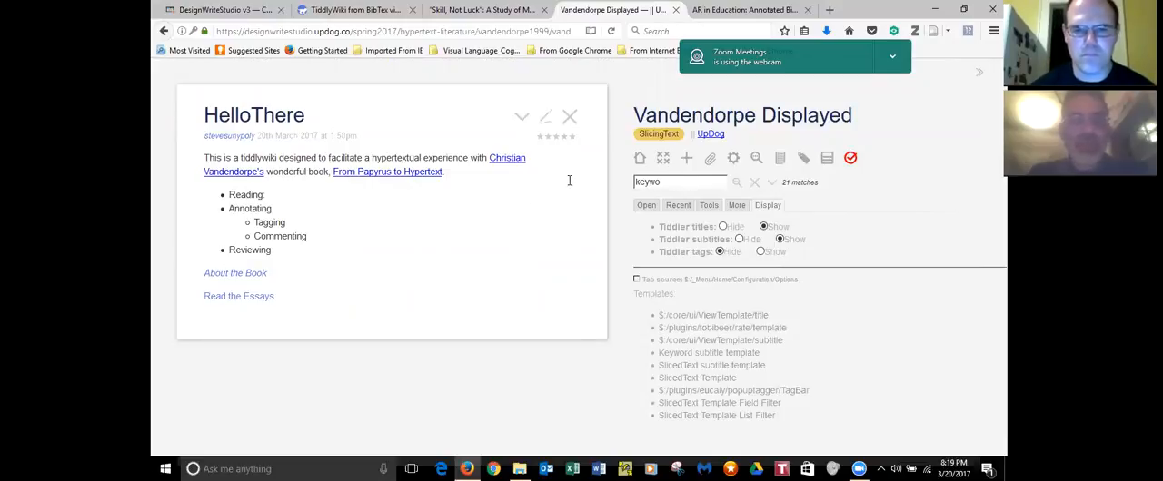
- Clear the search box and display tiddler titles, subtitles and tags
click(755, 183)
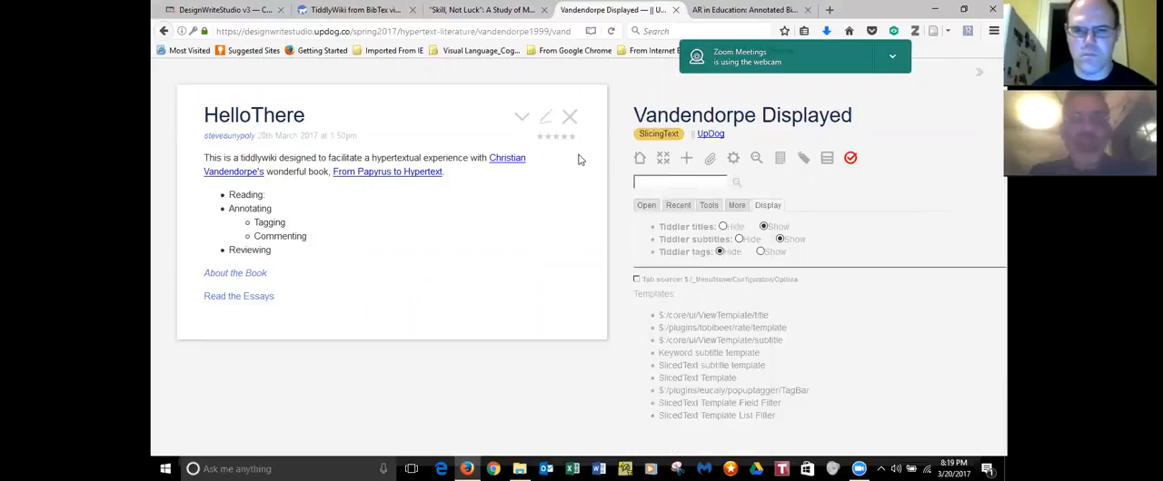
mouse_move(616, 179)
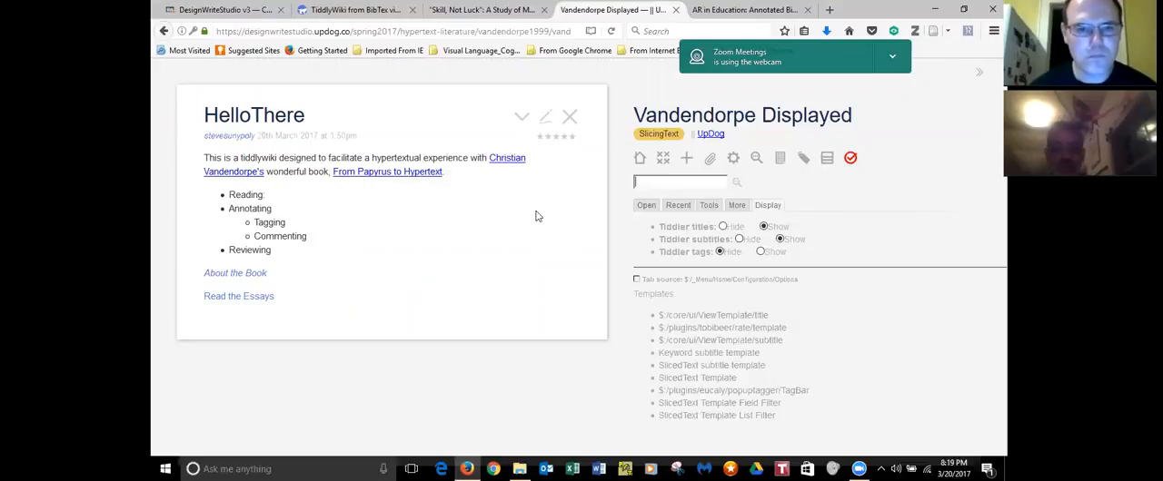
mouse_move(584, 170)
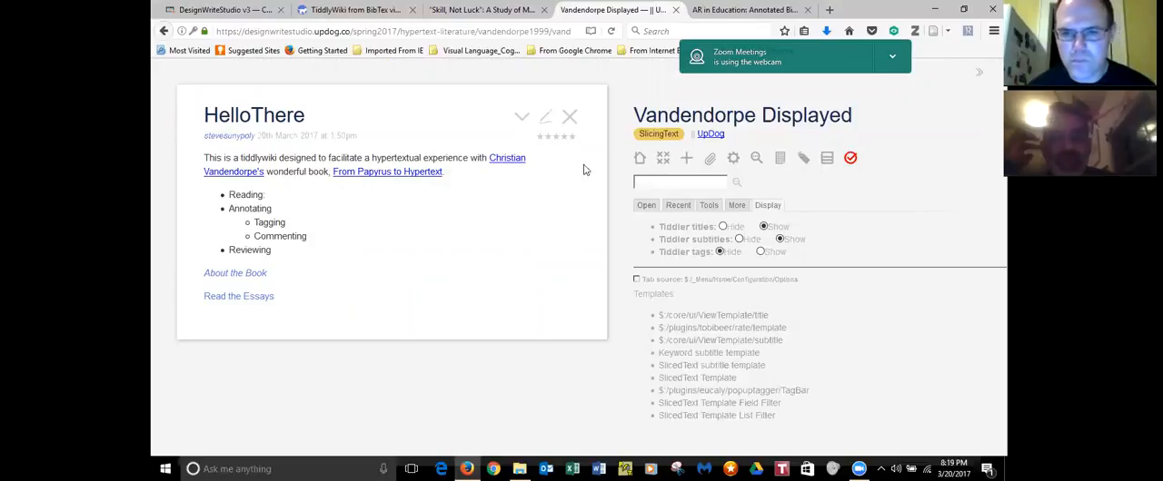
mouse_move(443, 221)
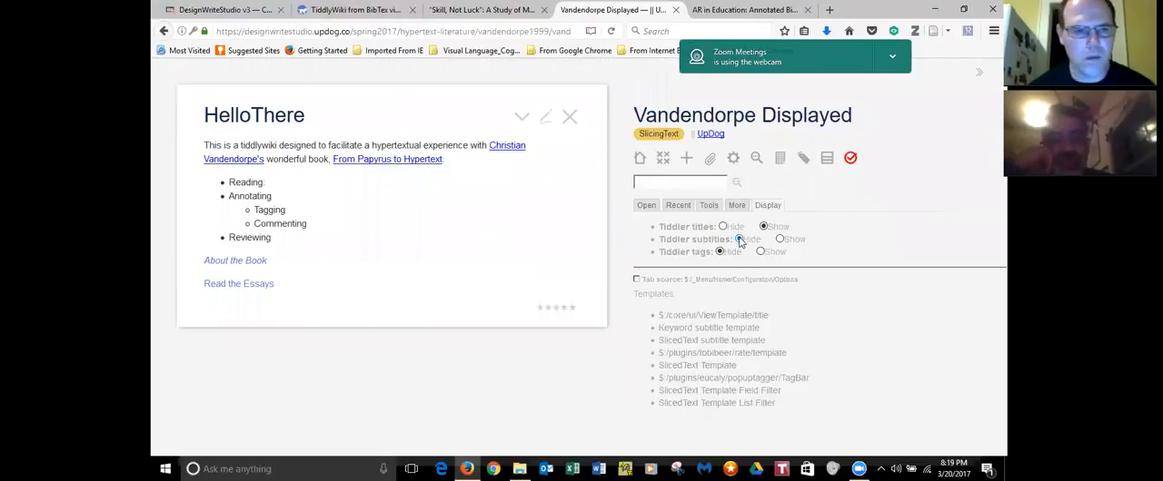
click(739, 239)
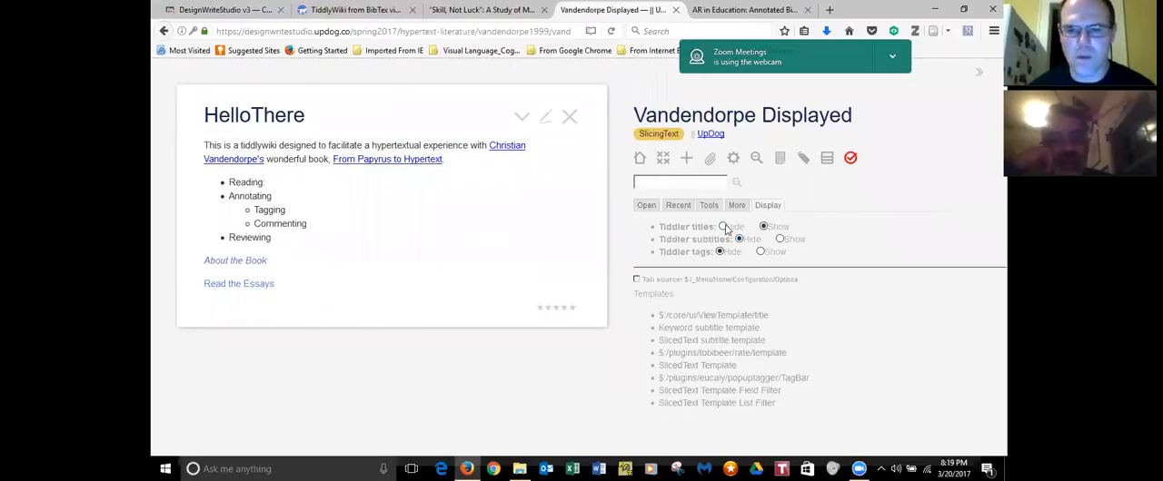
click(722, 226)
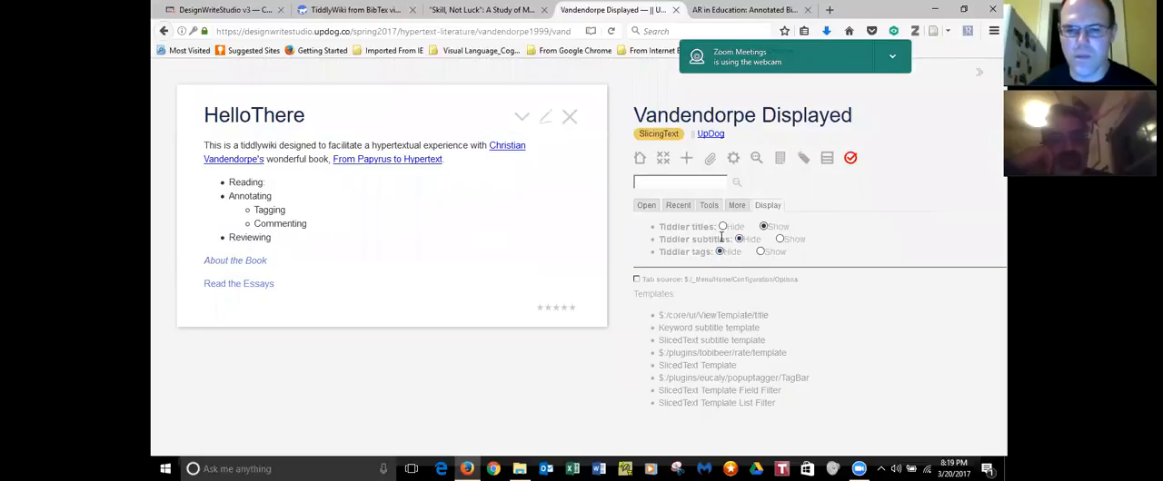
click(722, 226)
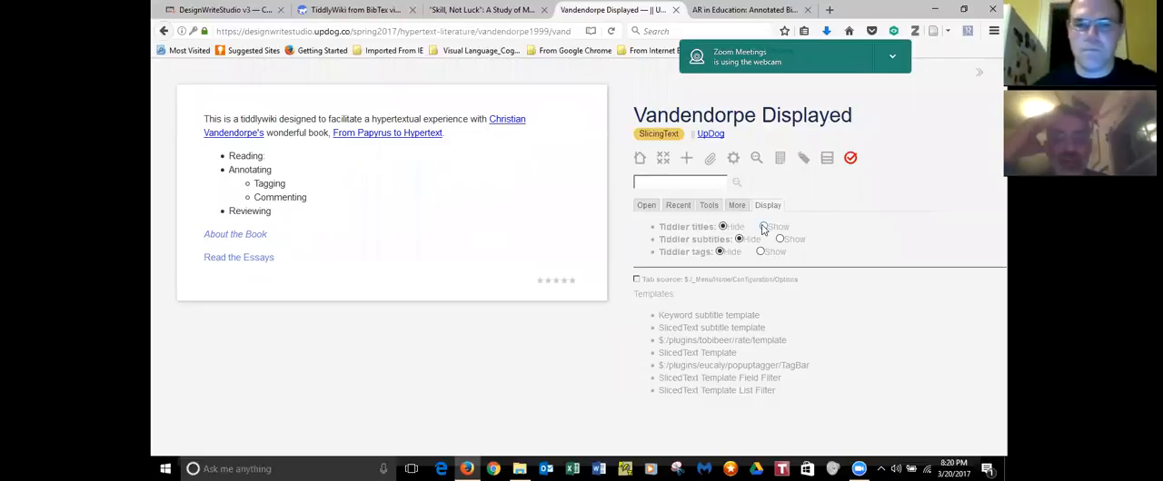
click(763, 227)
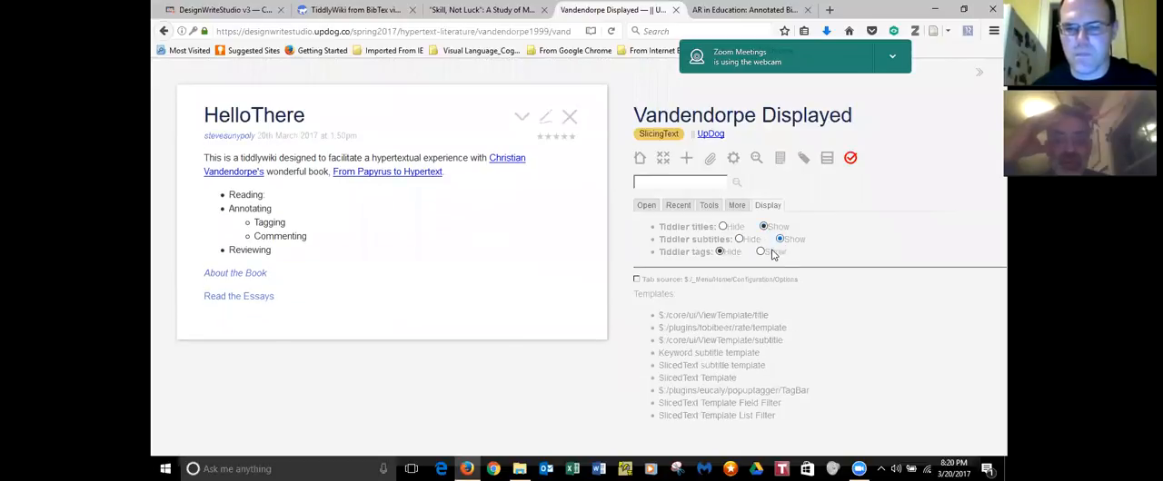
click(761, 252)
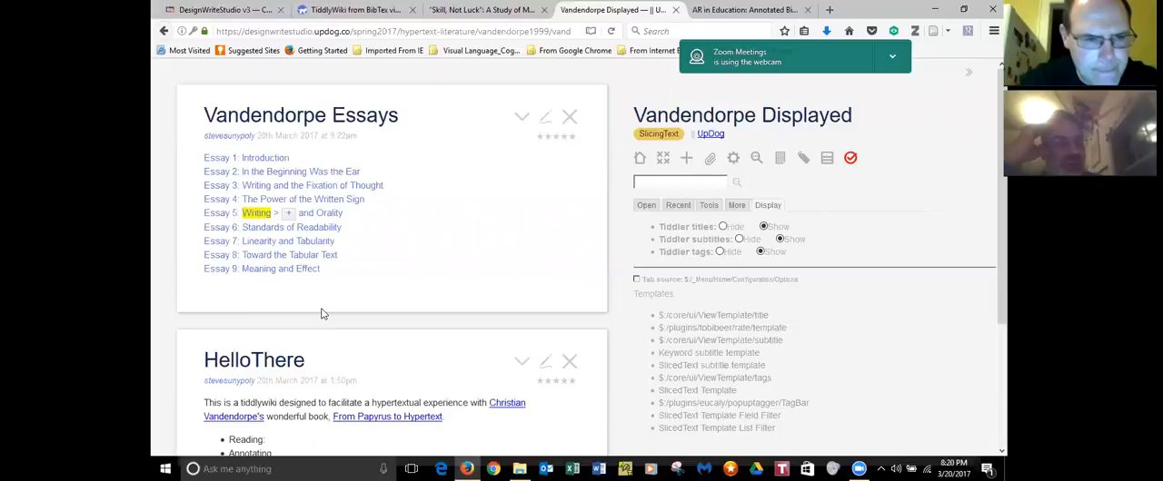
mouse_move(318, 288)
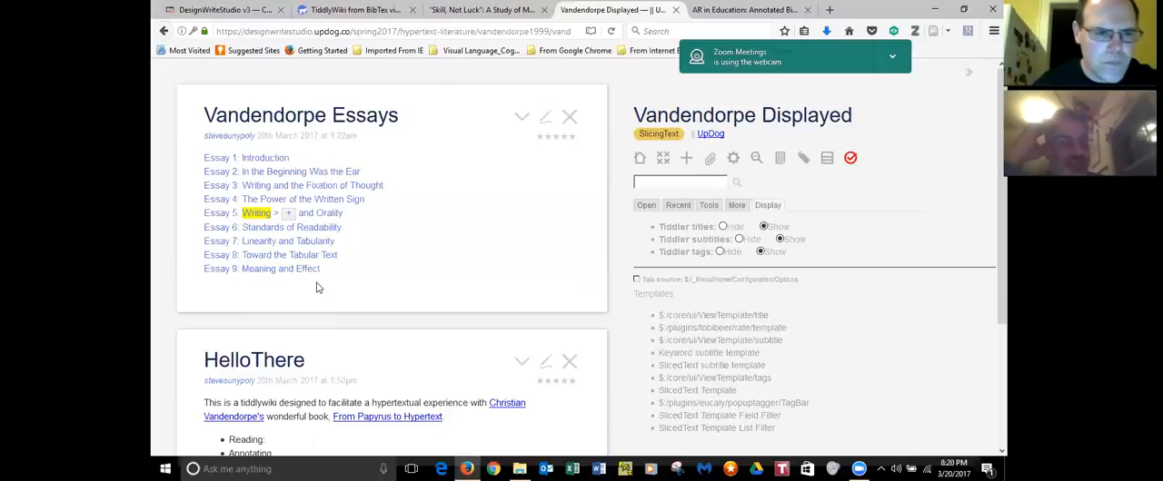
- Open 'Essay 7: Linearity and Tabularity' from the Vandendorpe Essays list
click(268, 241)
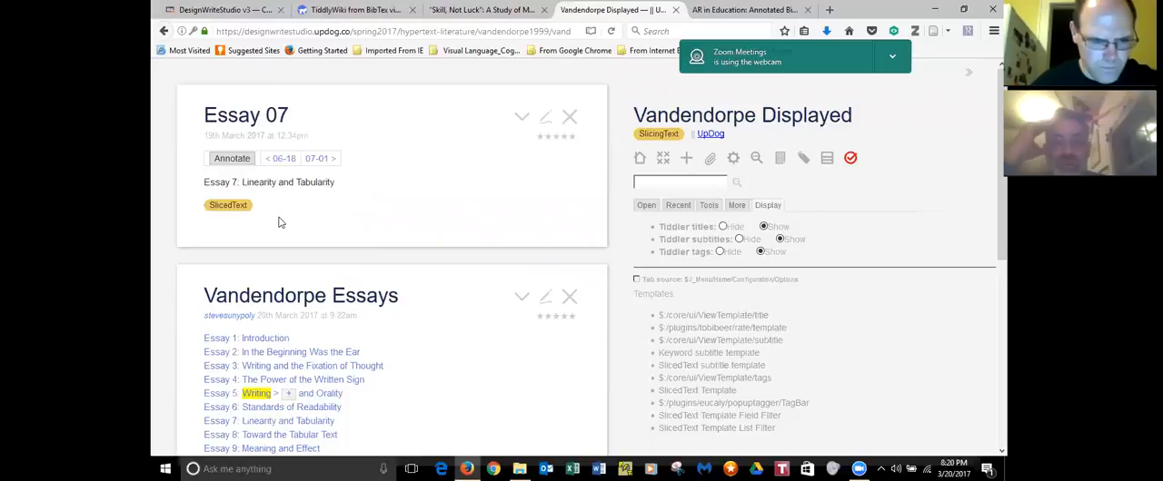
mouse_move(504, 190)
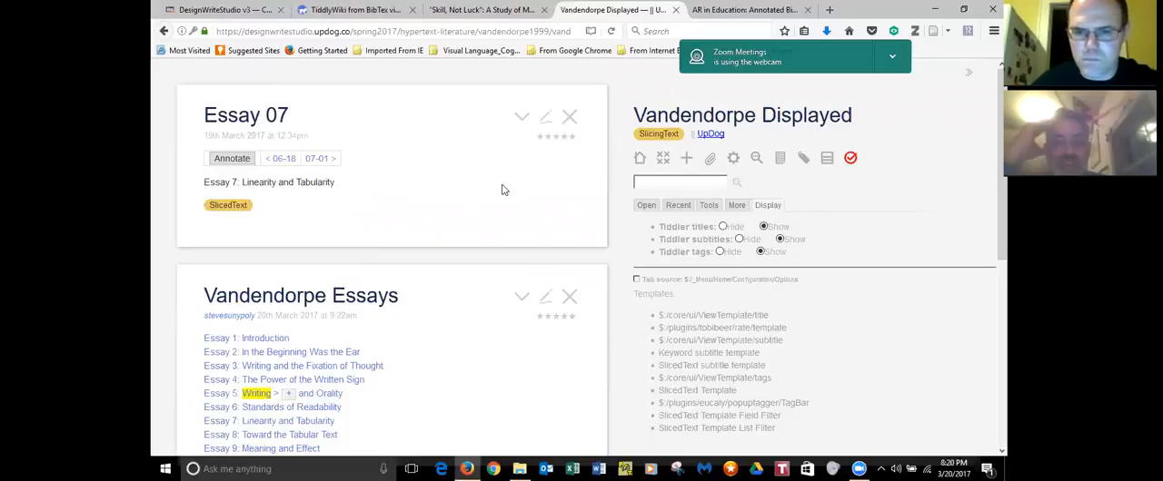
mouse_move(862, 178)
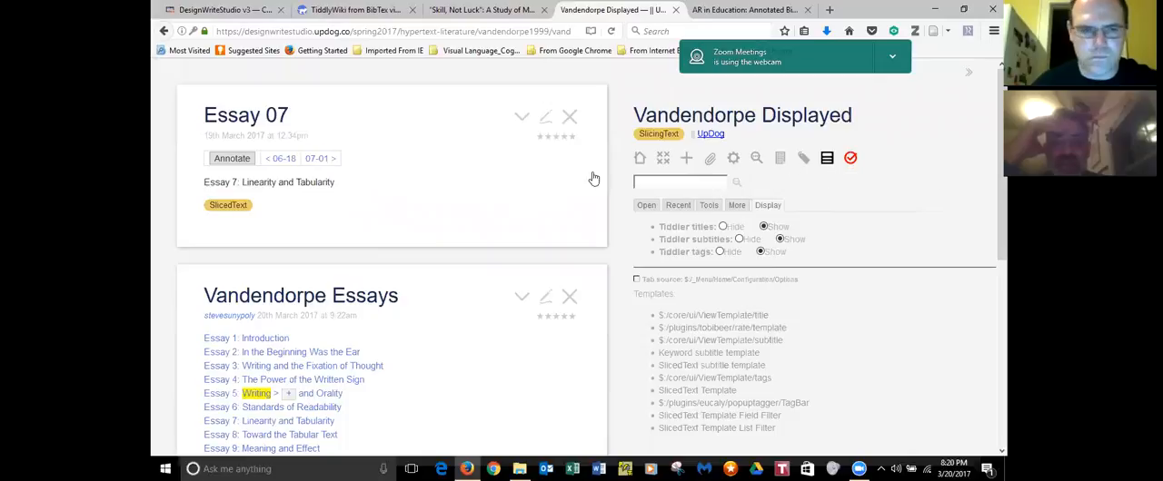
- Close all tiddlers except Essay 07 and set tiddler titles to Hide
click(826, 157)
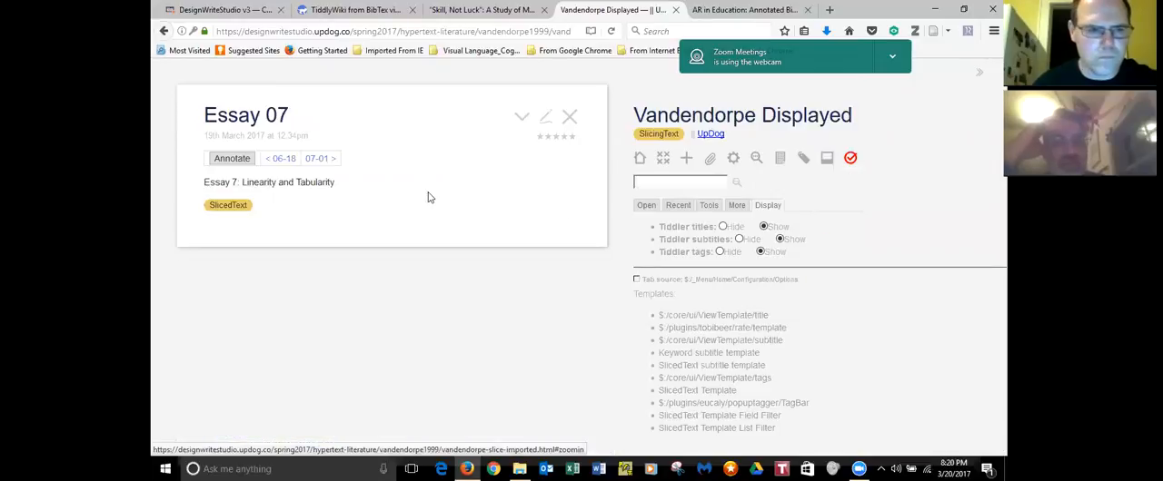
mouse_move(426, 191)
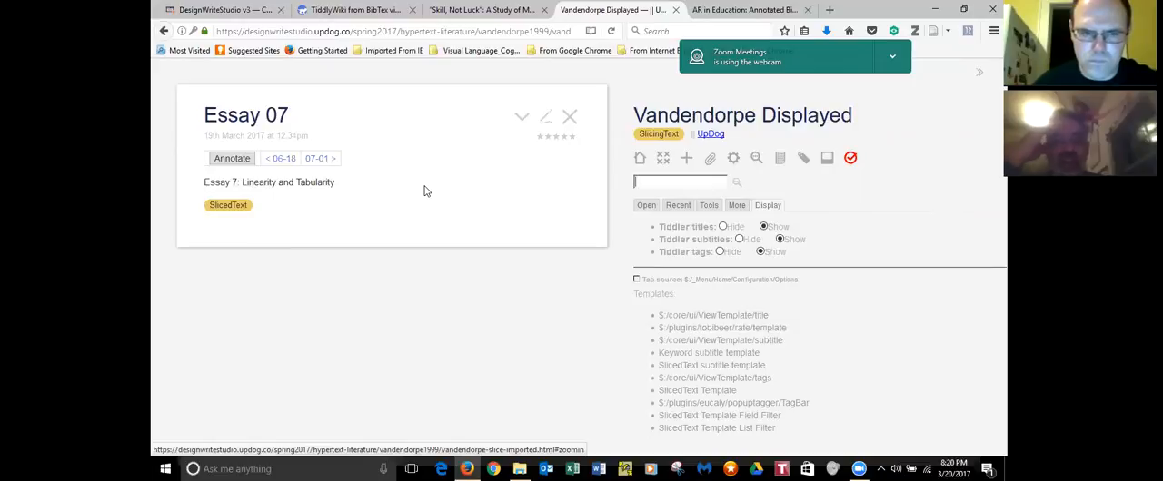
mouse_move(717, 226)
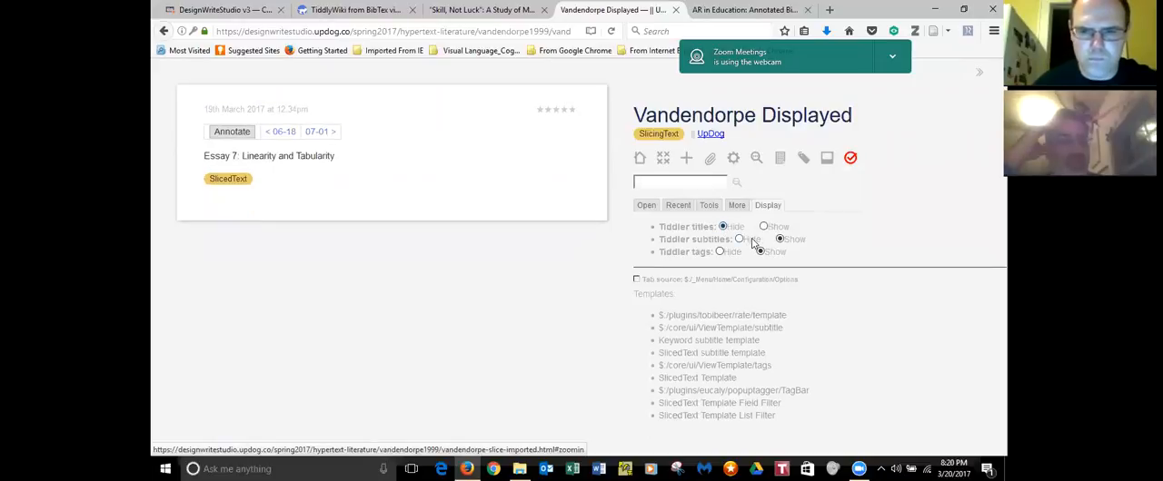
click(742, 239)
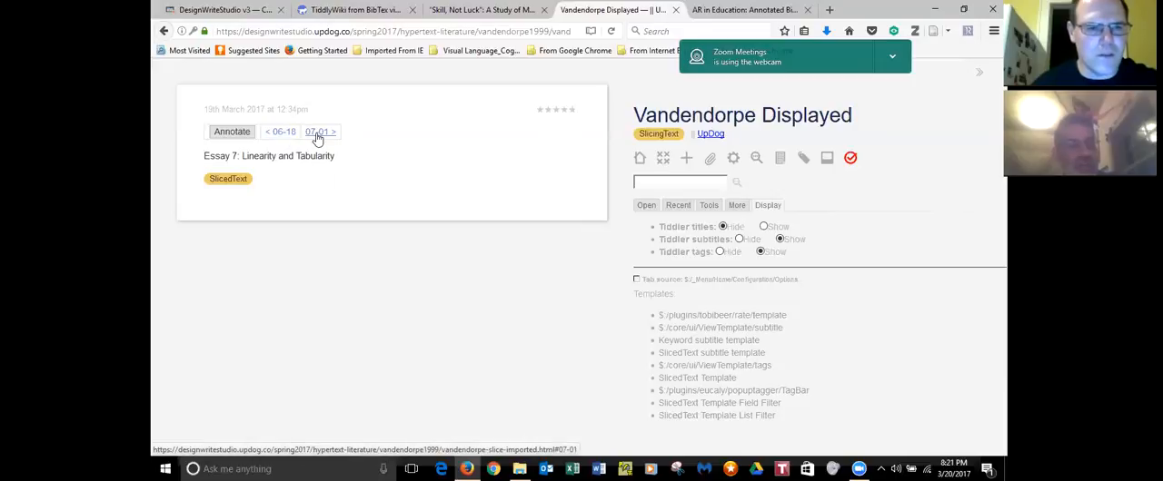
- Step through Essay 7 slices 07-01 and 07-02 to reach 07-03
click(318, 132)
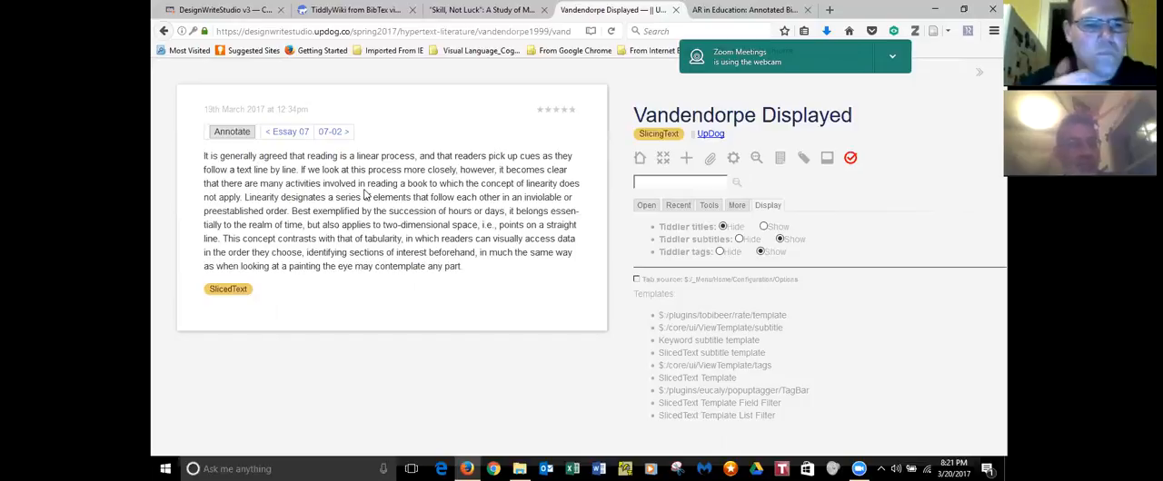
mouse_move(329, 132)
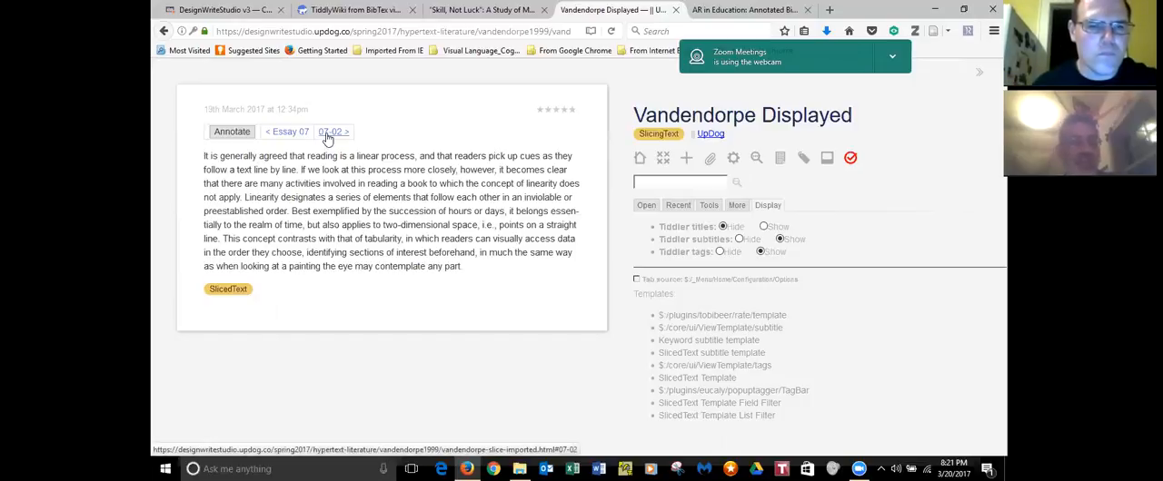
click(334, 132)
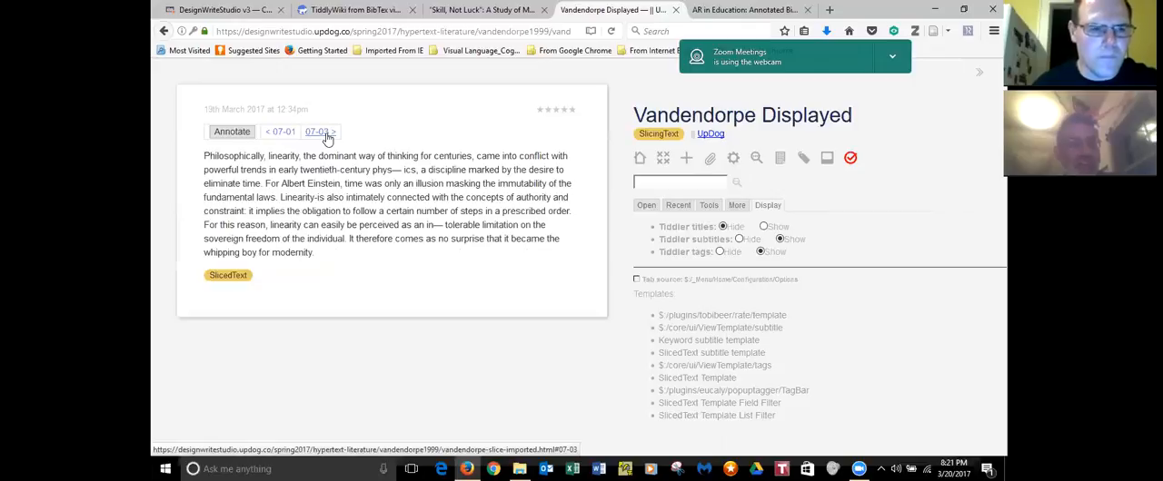
click(317, 132)
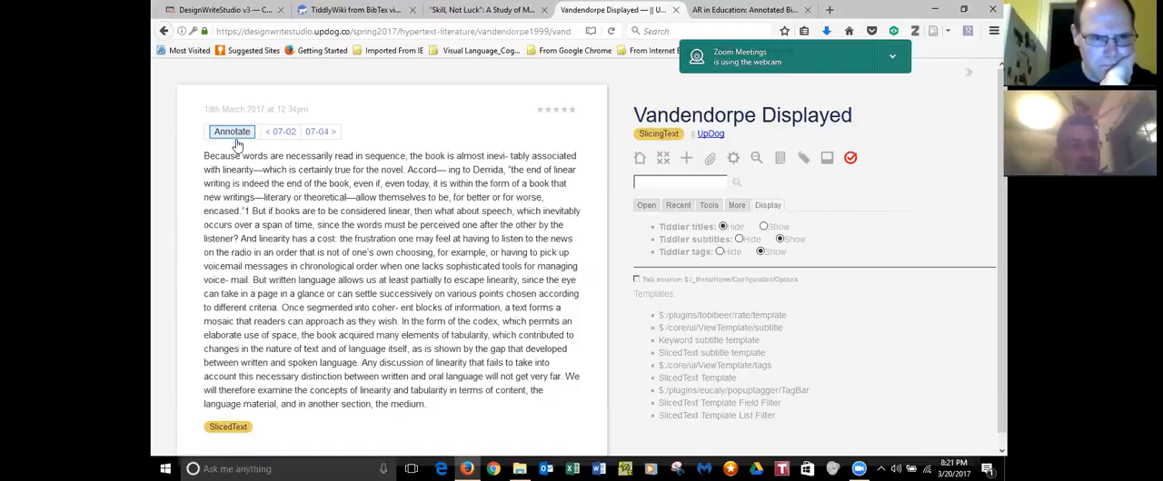
- Annotate slice 07-03 by highlighting 'Derrida' to create a keyword tiddler draft
click(232, 130)
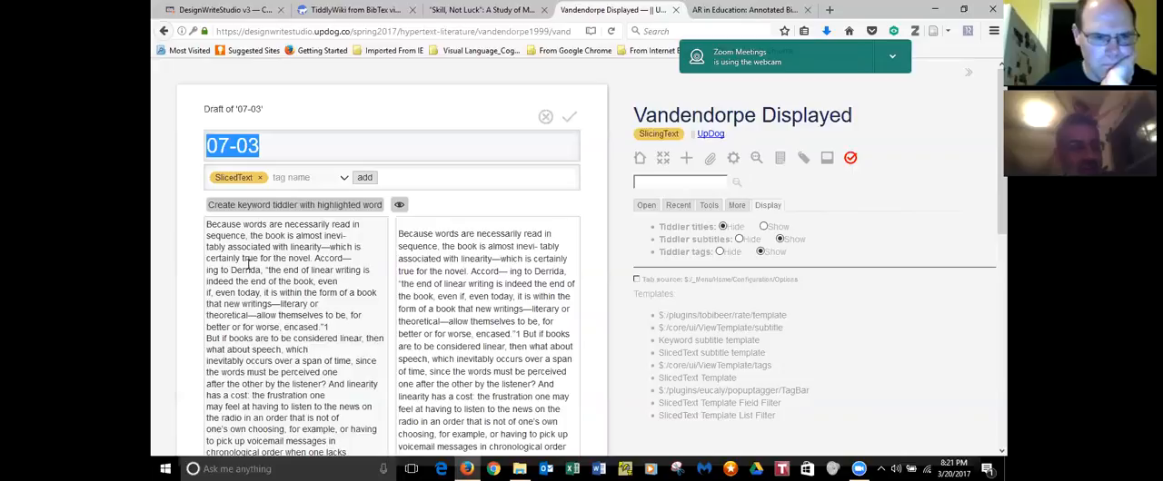
drag(230, 270, 255, 281)
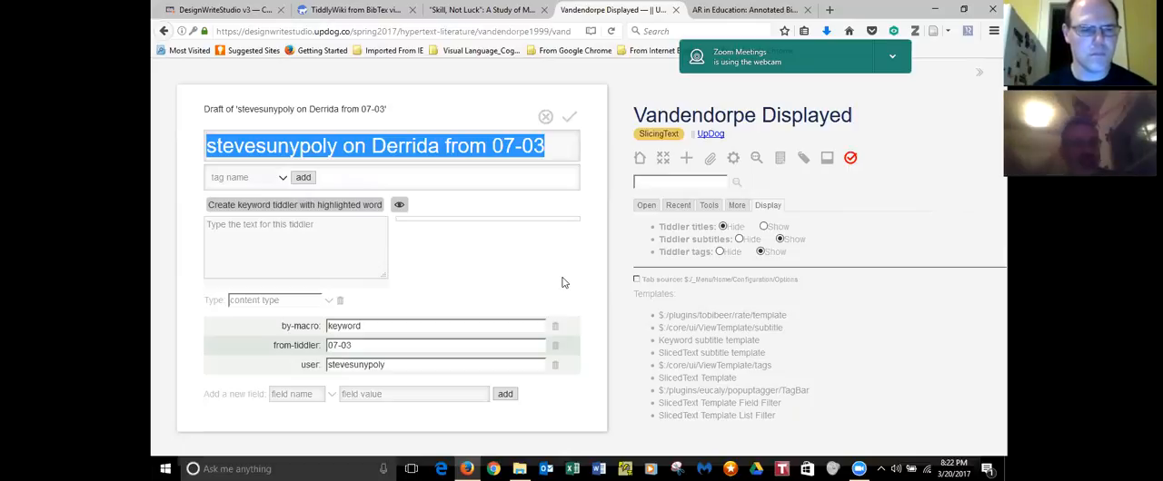
mouse_move(483, 27)
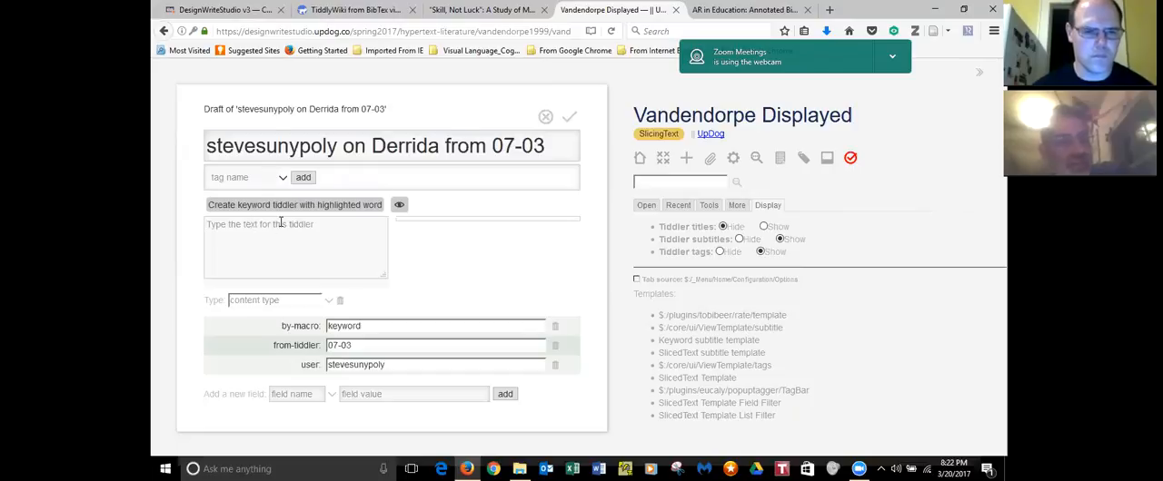
- Type 'I wish I had met Derrida...' into the draft's text
text(I wish ()
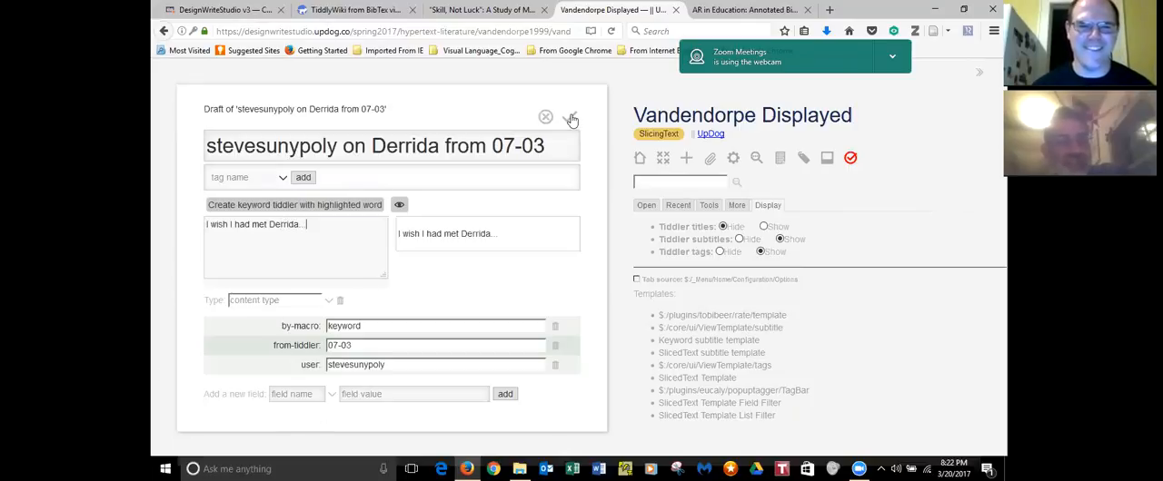
mouse_move(505, 125)
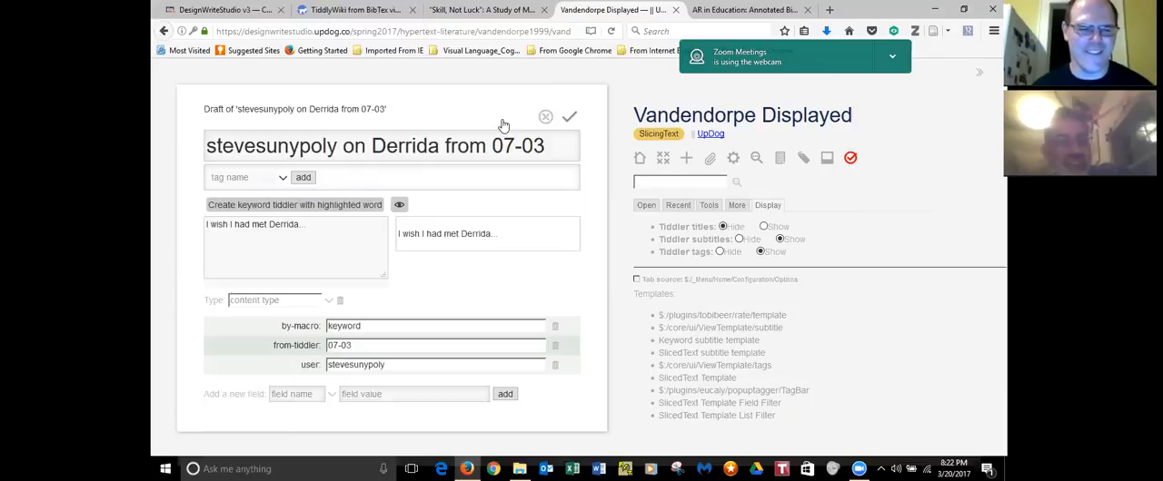
- Save the Derrida note and tag it Wiki, Linking and Tagging
click(570, 117)
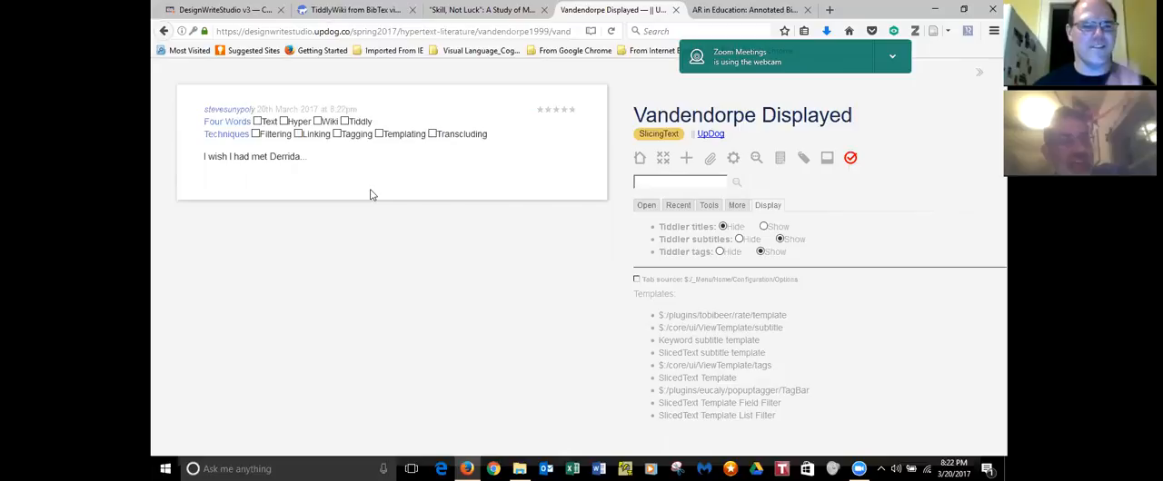
mouse_move(356, 188)
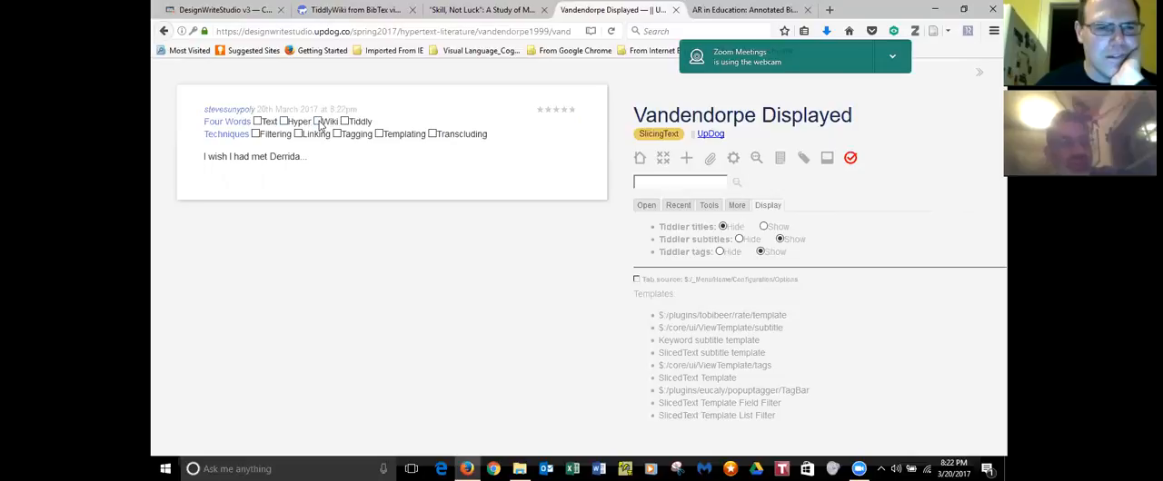
click(318, 121)
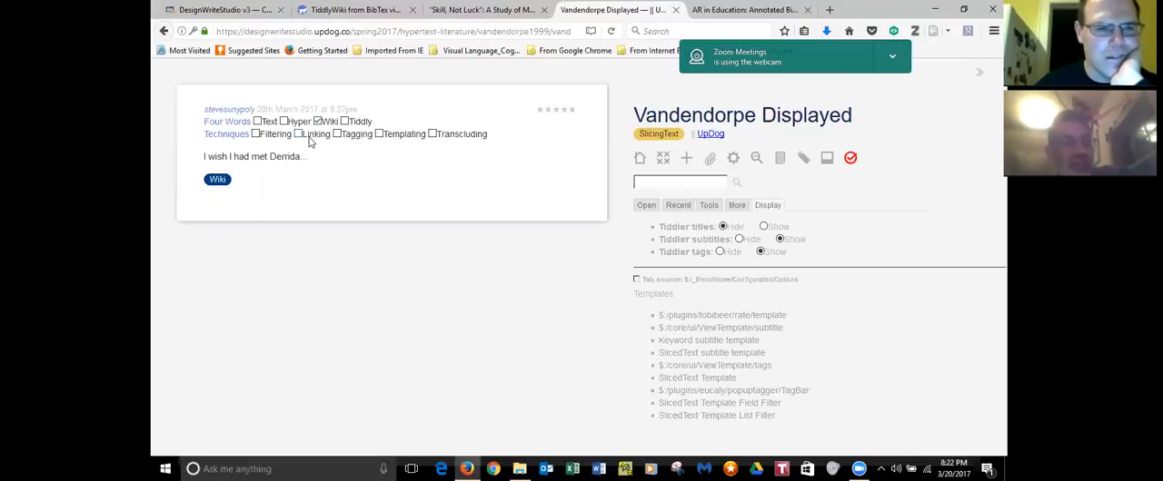
mouse_move(338, 137)
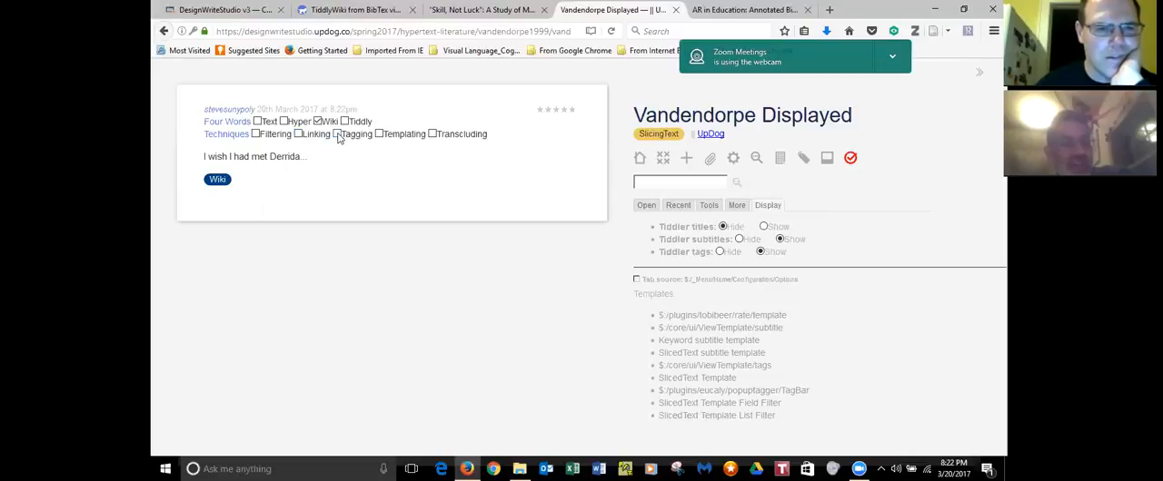
click(299, 134)
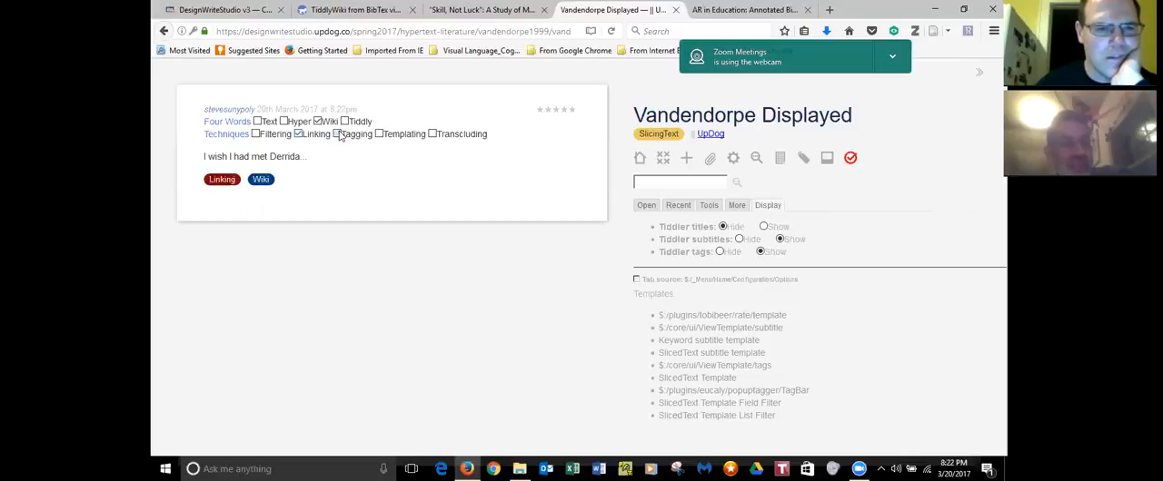
click(338, 133)
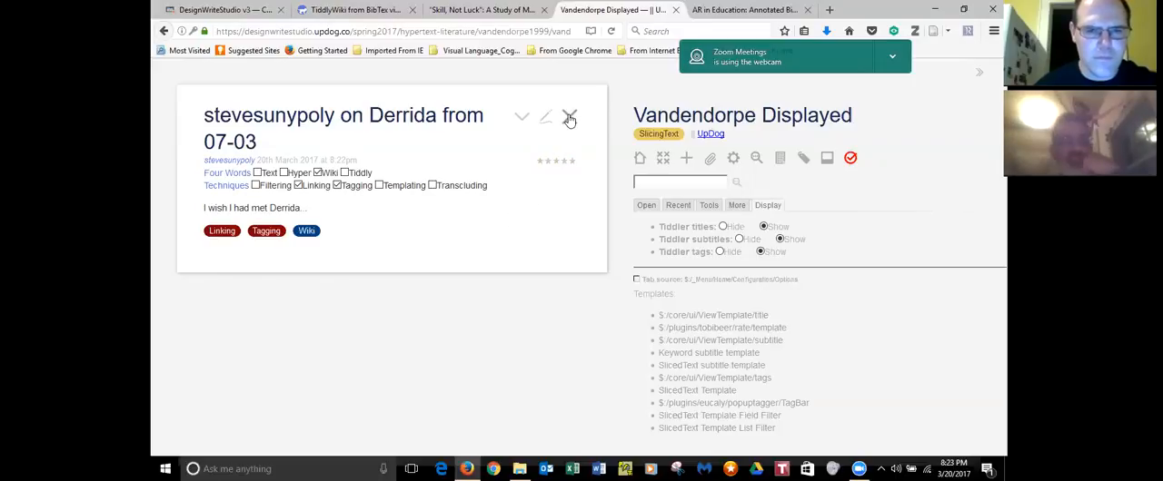
- Close the Derrida note and reopen it from the Recent list
click(570, 118)
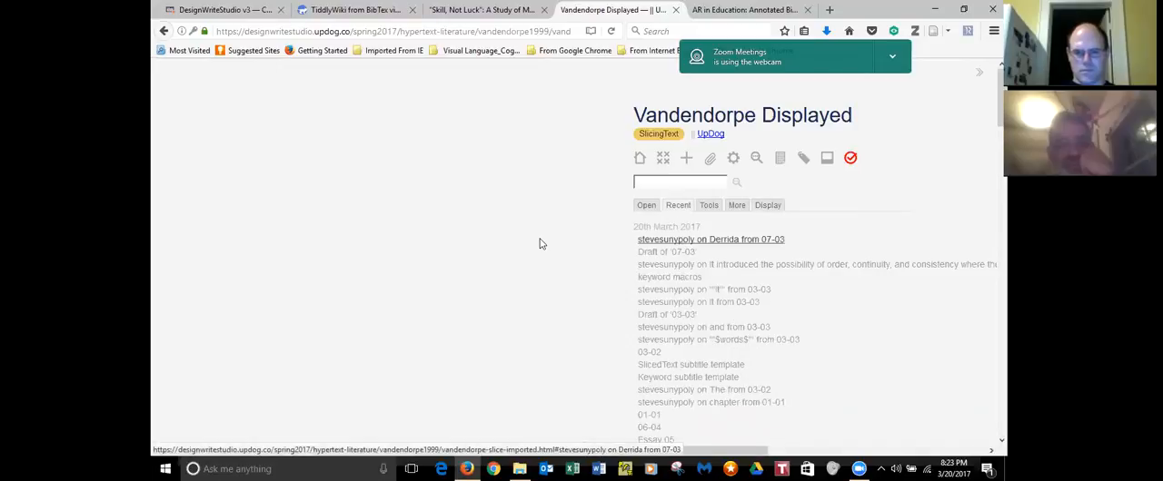
click(711, 239)
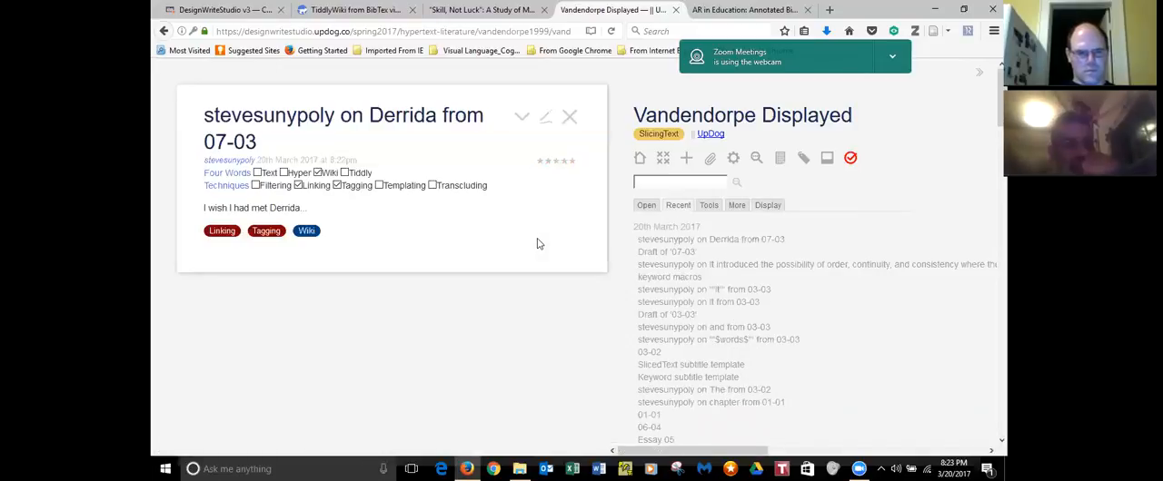
mouse_move(534, 244)
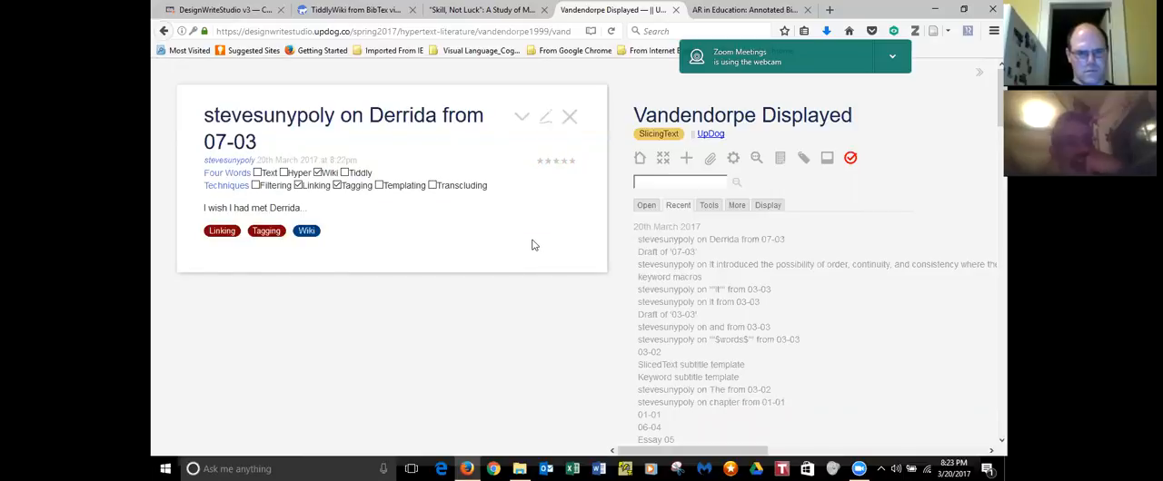
mouse_move(529, 243)
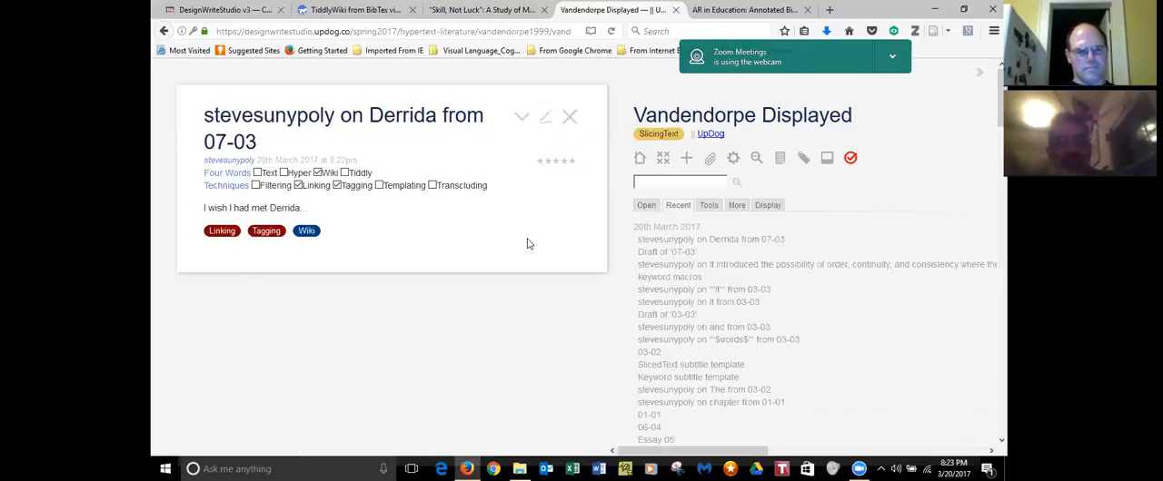
mouse_move(666, 251)
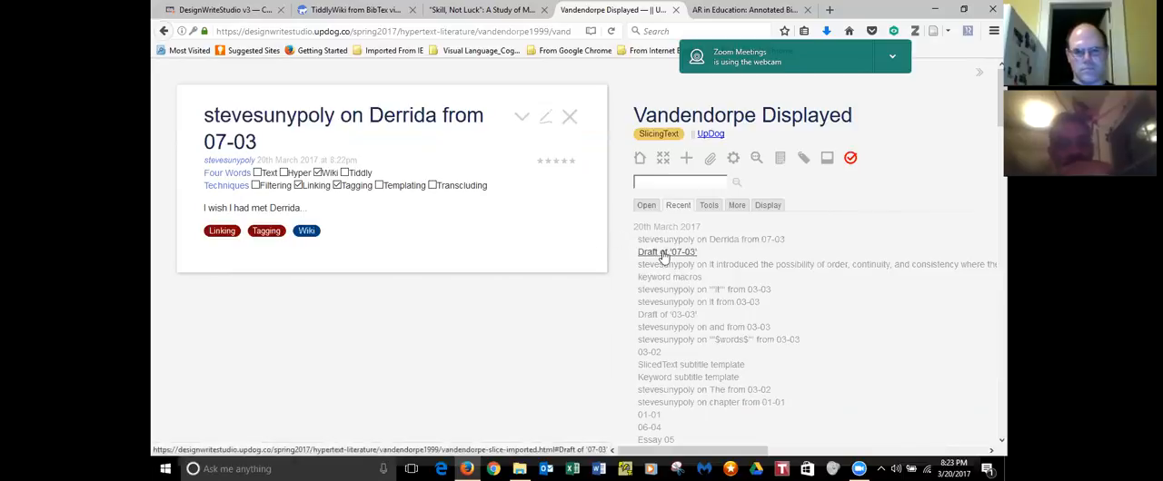
- Open the pending 07-03 draft, cancel discarding it, and save it
click(666, 251)
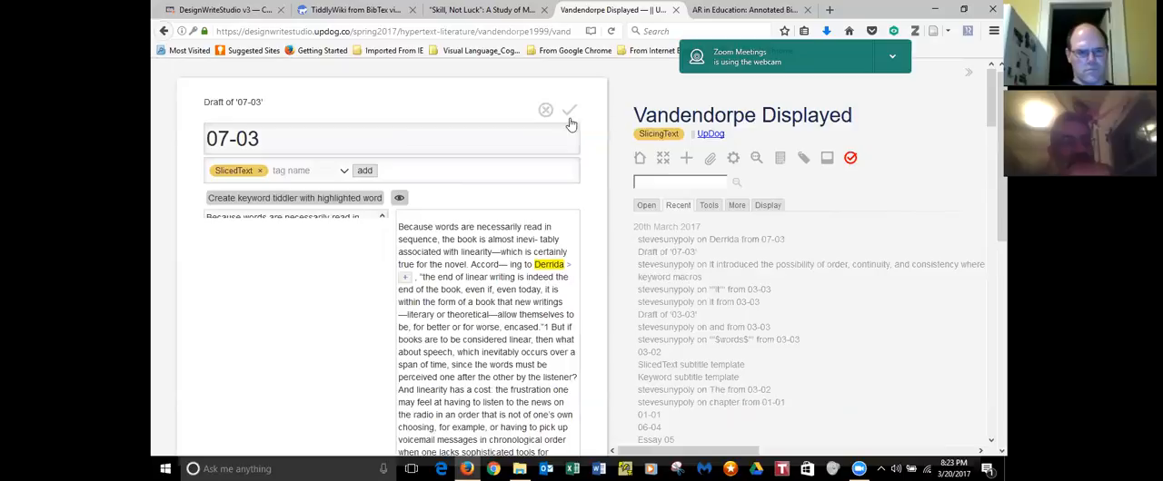
mouse_move(545, 110)
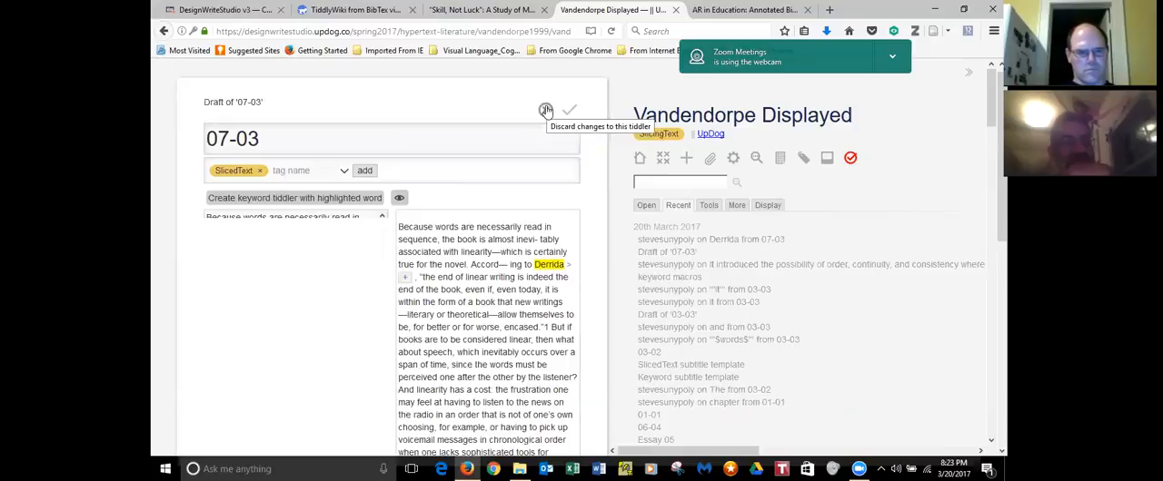
click(545, 109)
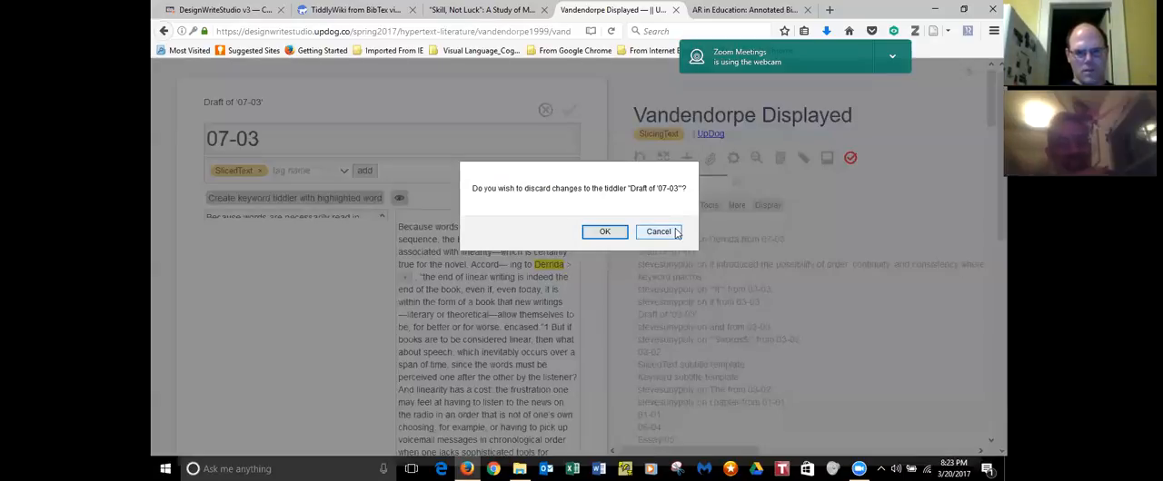
click(658, 230)
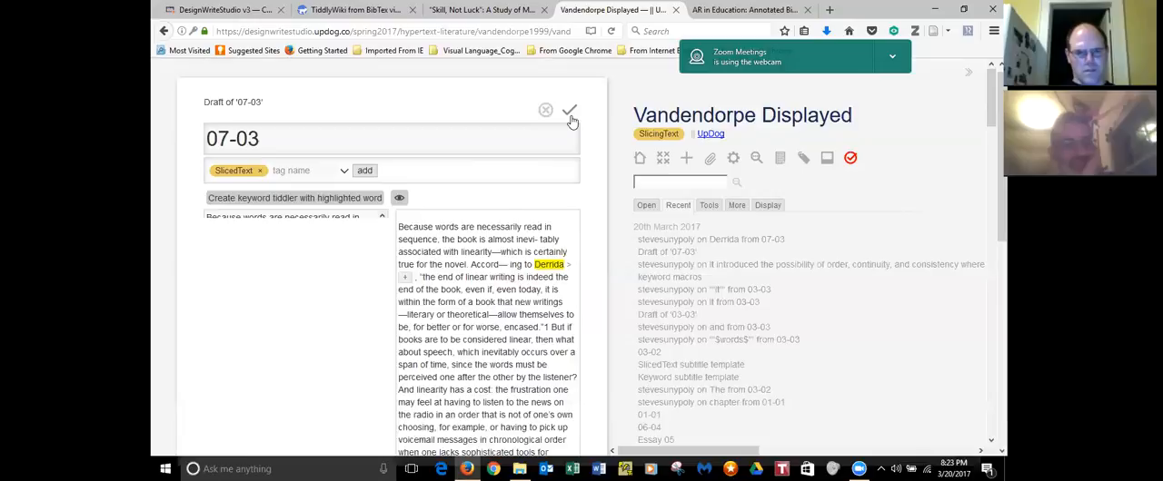
click(568, 111)
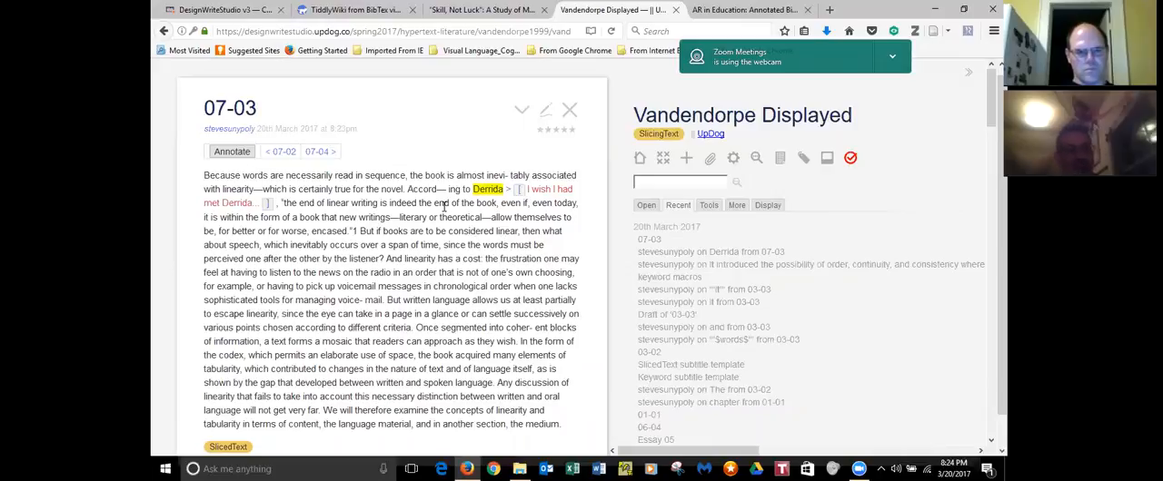
mouse_move(462, 198)
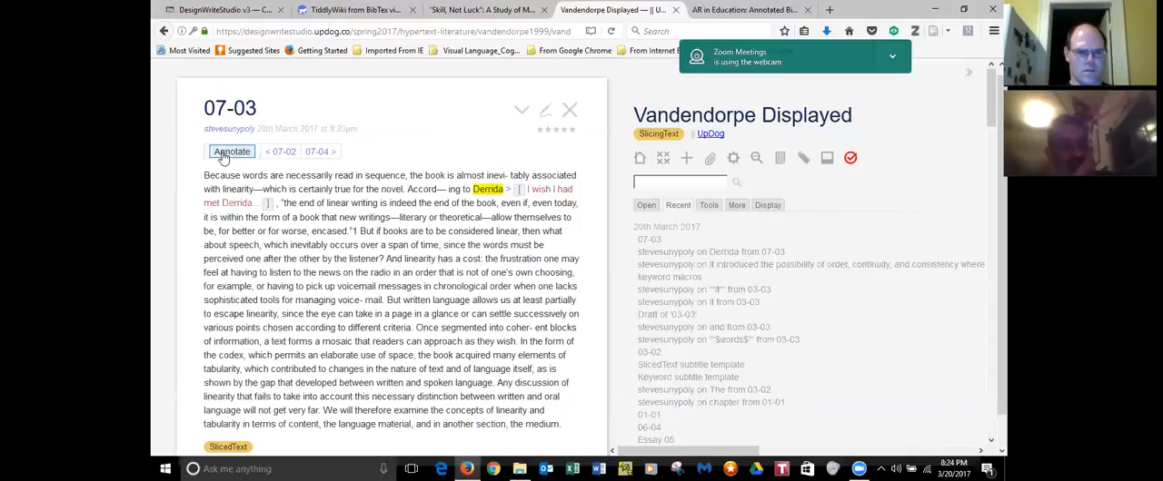
- Start annotating the 07-03 passage with the Annotate button
click(232, 151)
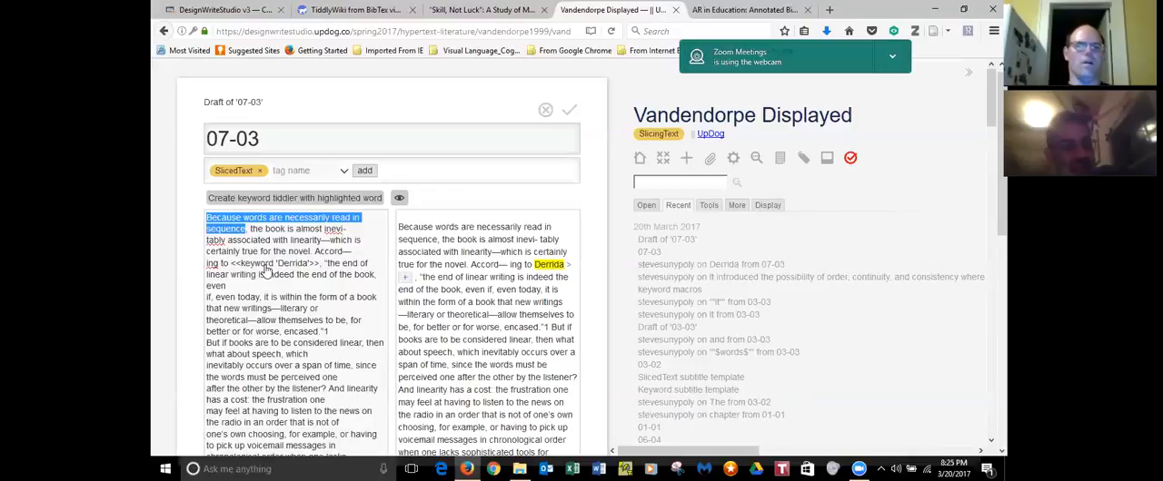
mouse_move(306, 257)
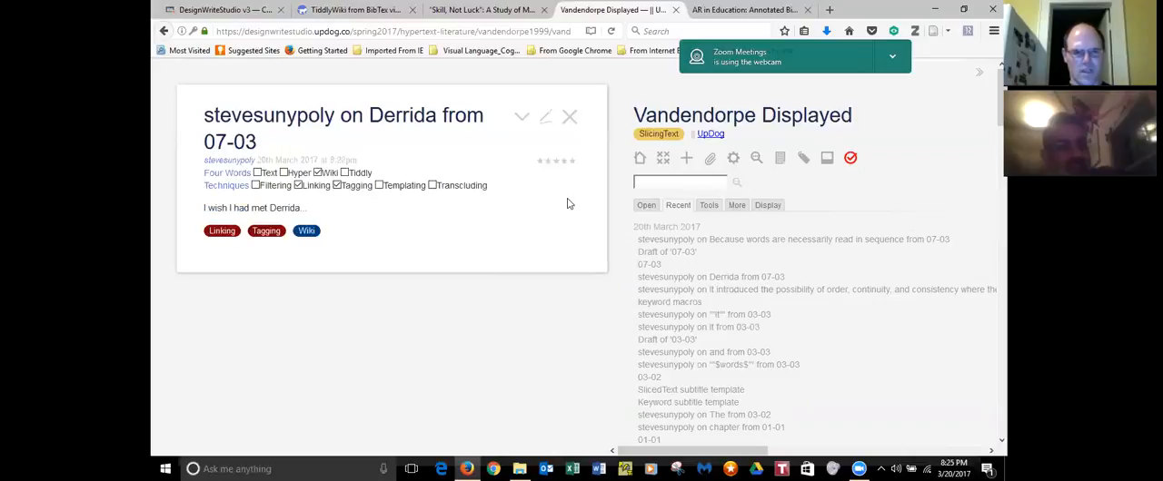
mouse_move(570, 116)
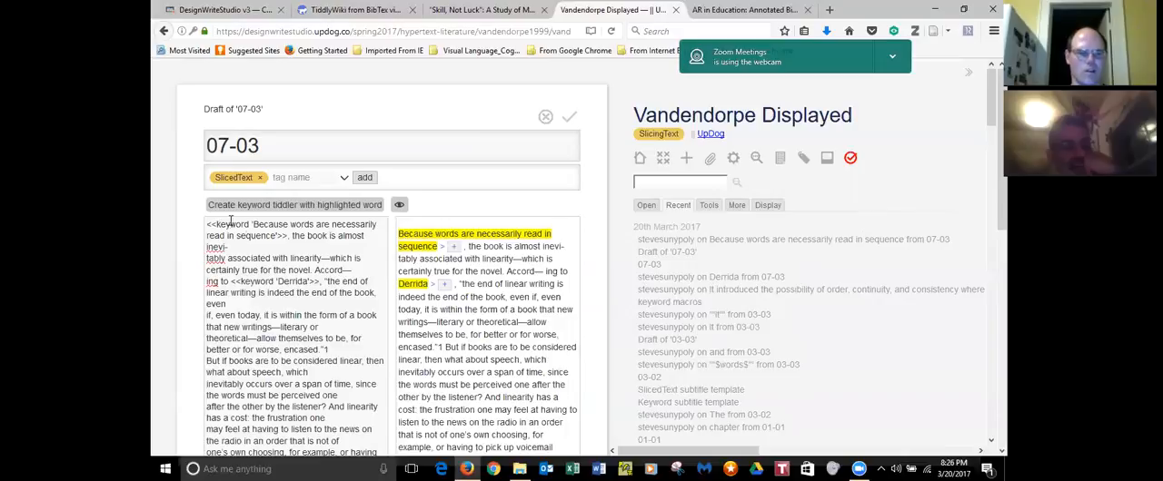
- Select and delete the <<keyword>> wrapper around the opening phrase, keeping Derrida marked
double_click(232, 224)
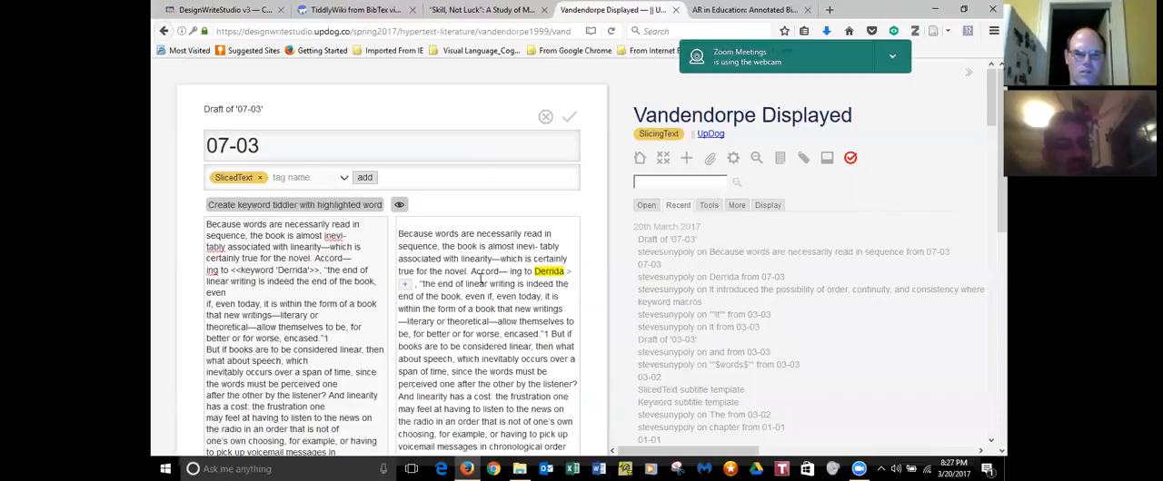
drag(470, 272, 526, 272)
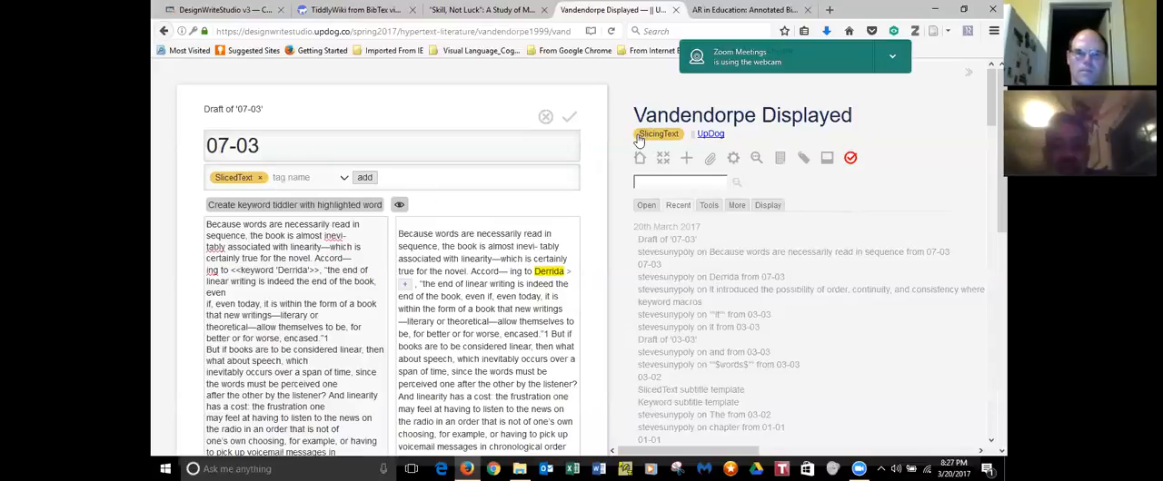
- Open the checkbox tag macro tiddler from the SlicingText list and toggle its Filtering checkbox
click(658, 134)
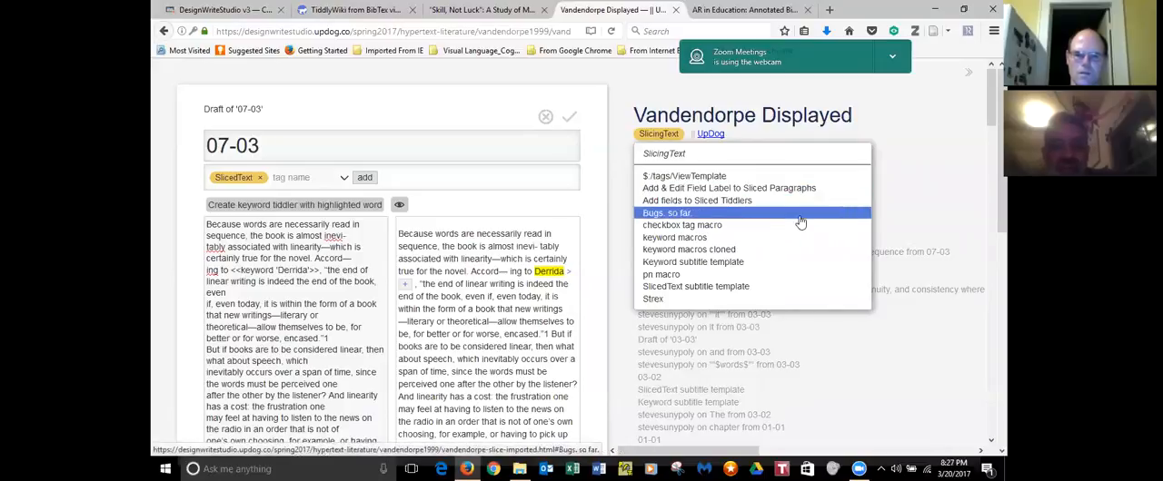
mouse_move(800, 224)
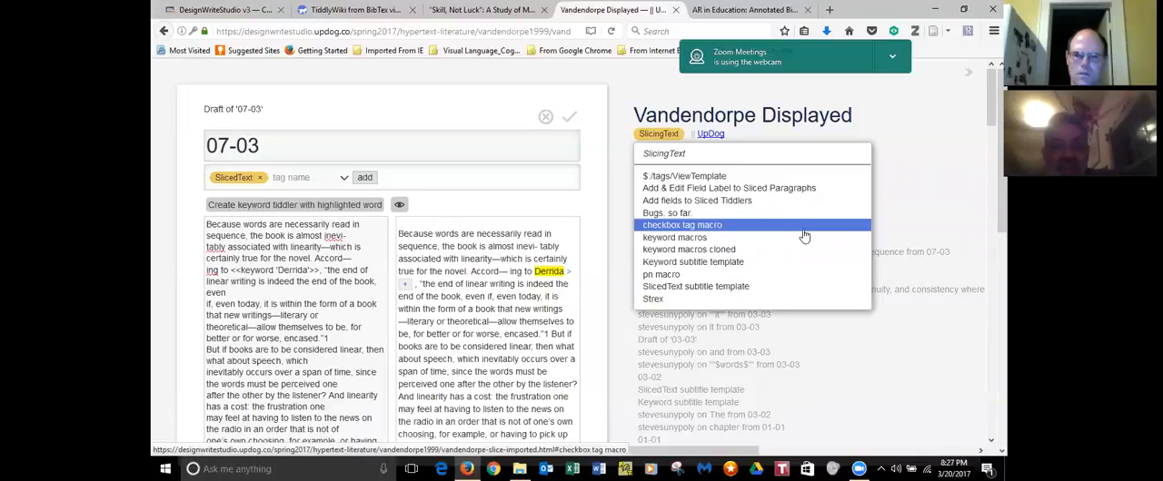
mouse_move(779, 249)
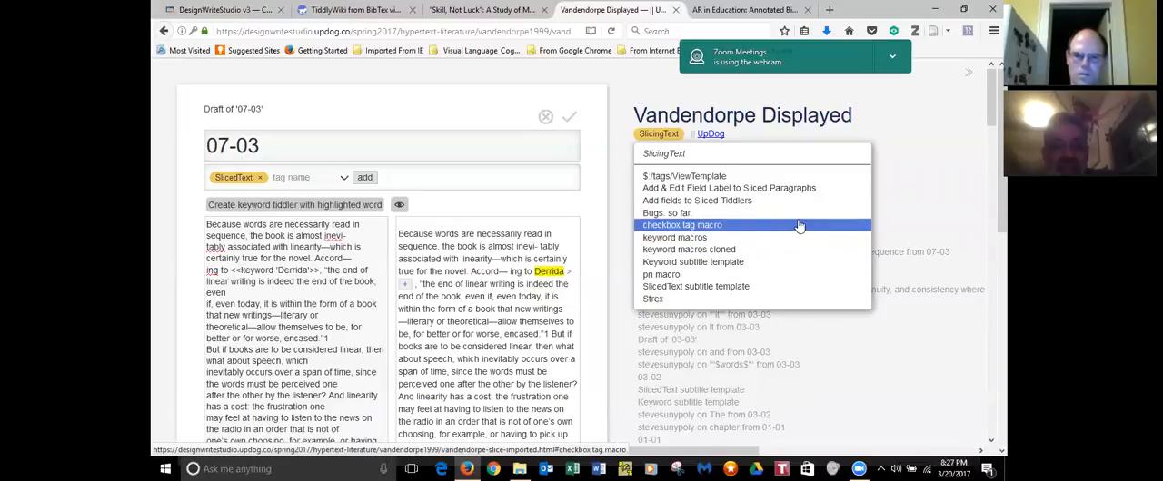
click(681, 224)
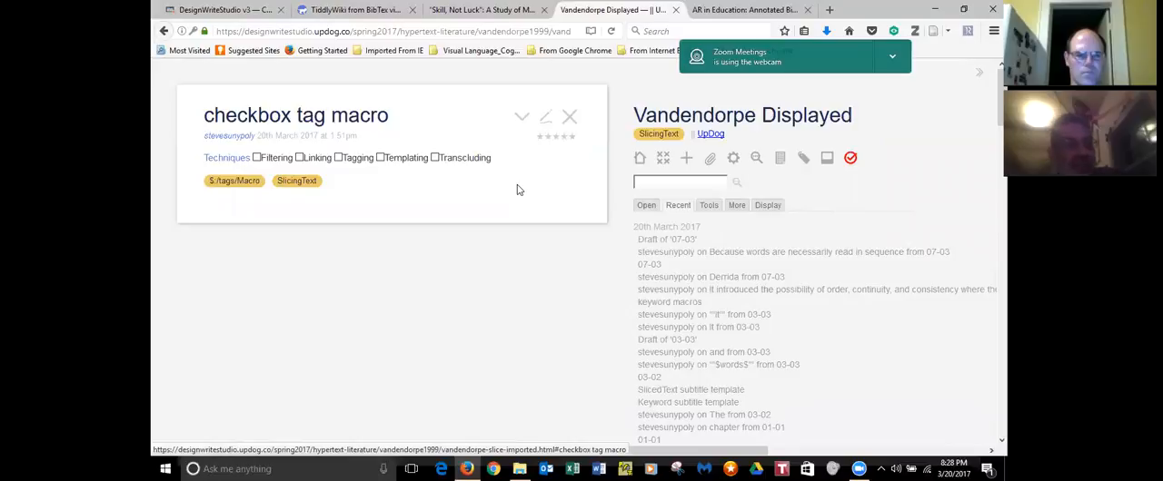
mouse_move(217, 148)
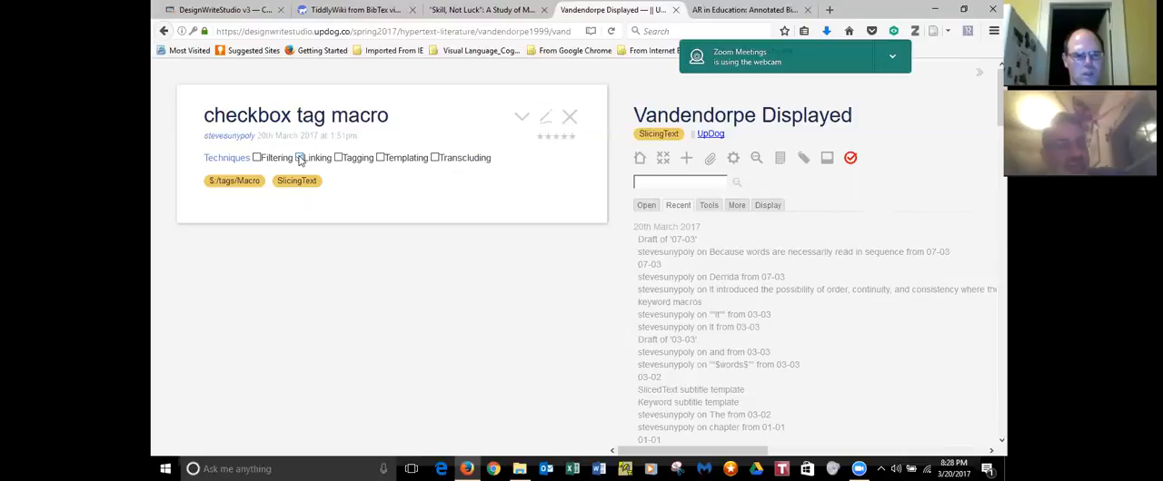
click(301, 157)
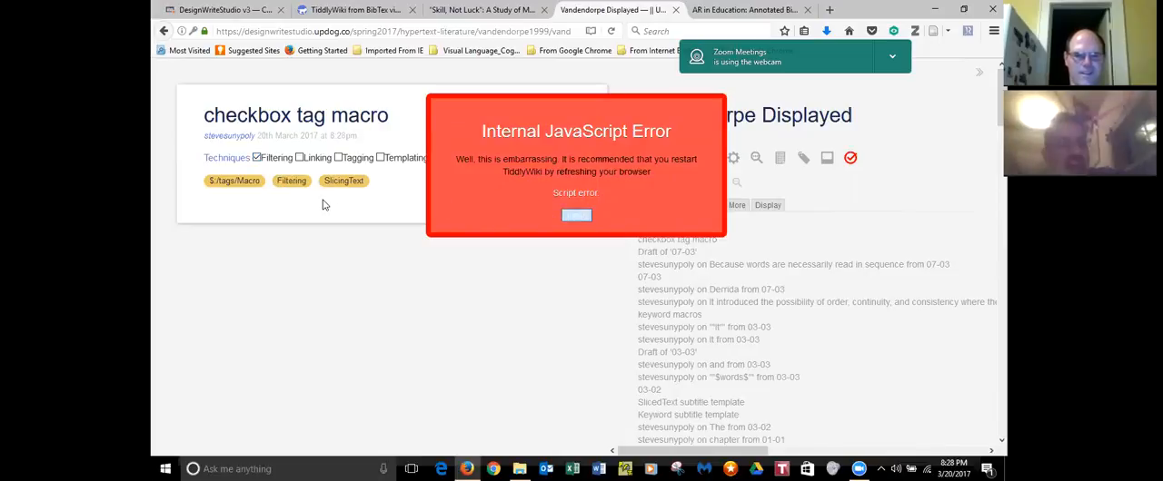
click(575, 215)
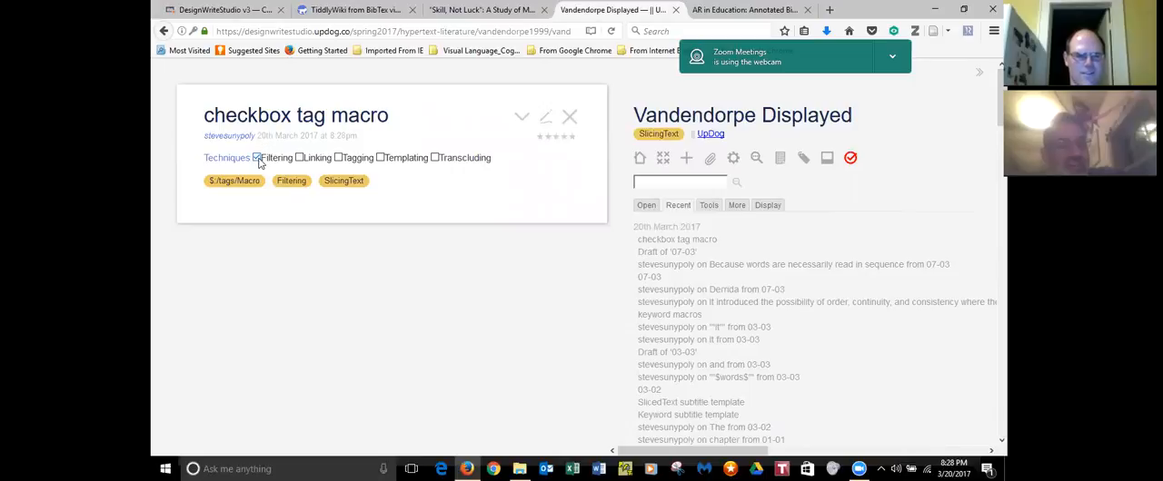
click(258, 157)
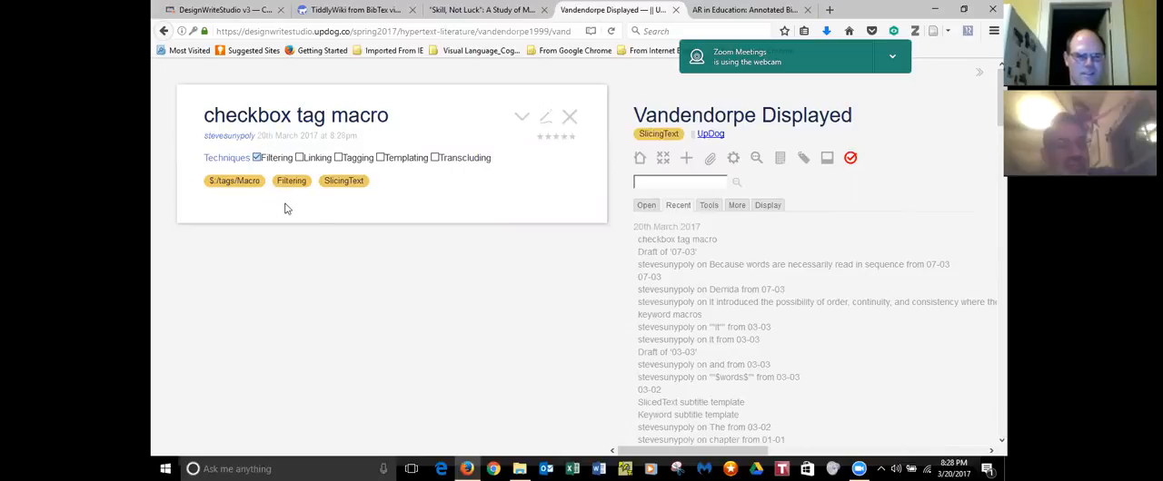
mouse_move(404, 196)
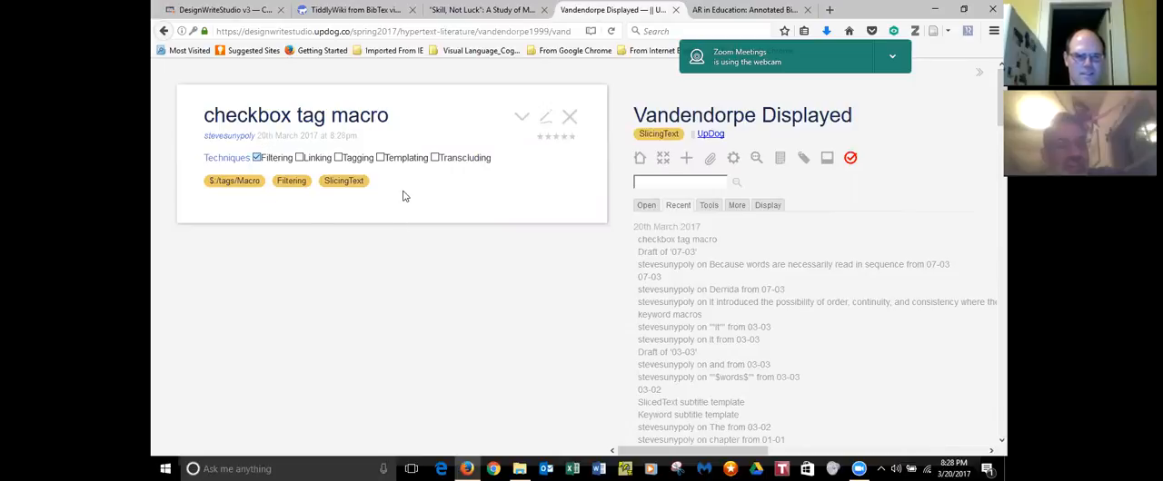
click(257, 157)
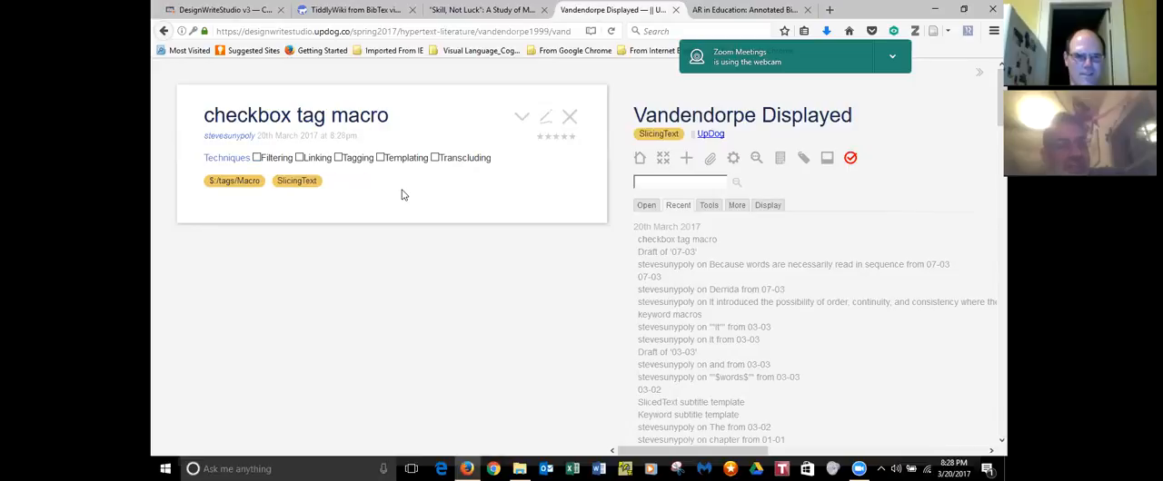
mouse_move(455, 178)
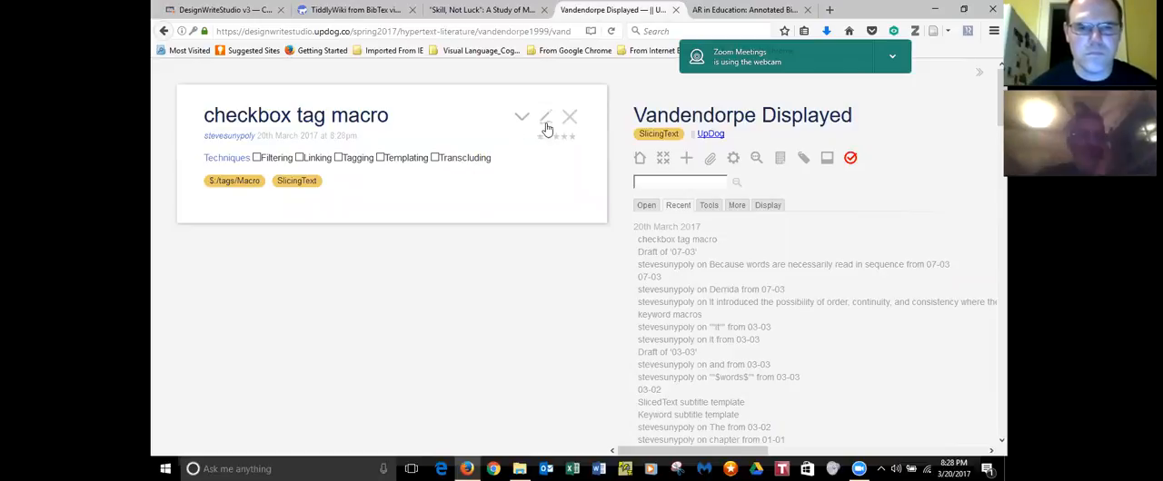
mouse_move(538, 169)
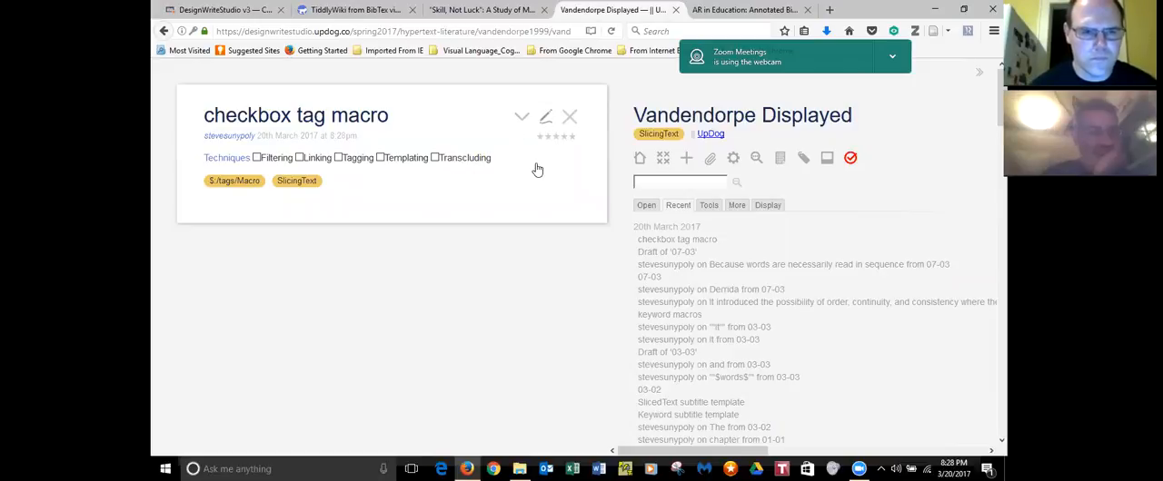
- Put the checkbox tag macro tiddler into edit mode, exposing its macro definition and call
click(546, 116)
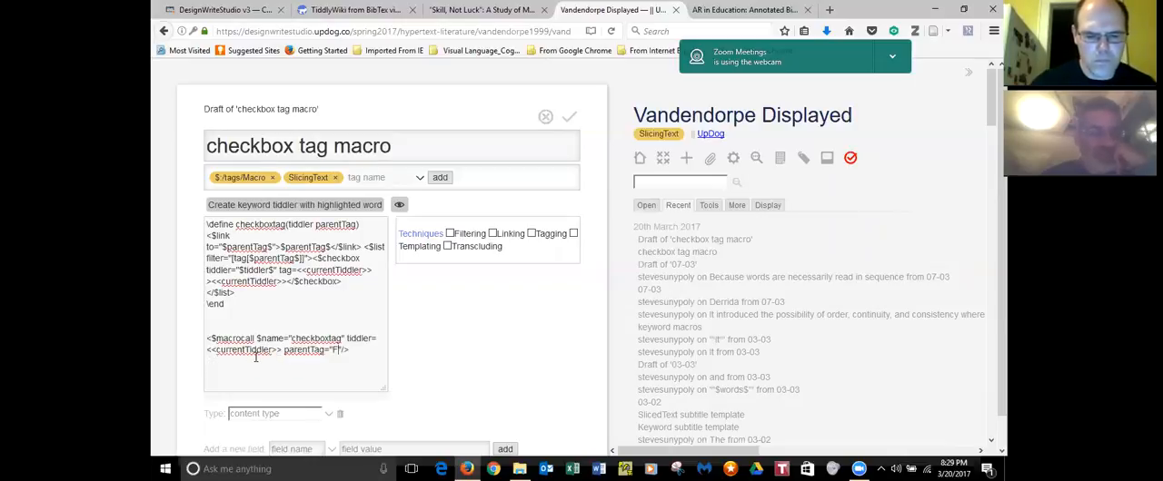
- Try parentTag 'Techniques Four Words', then delete back to parentTag 'Techniques'
text(our Words)
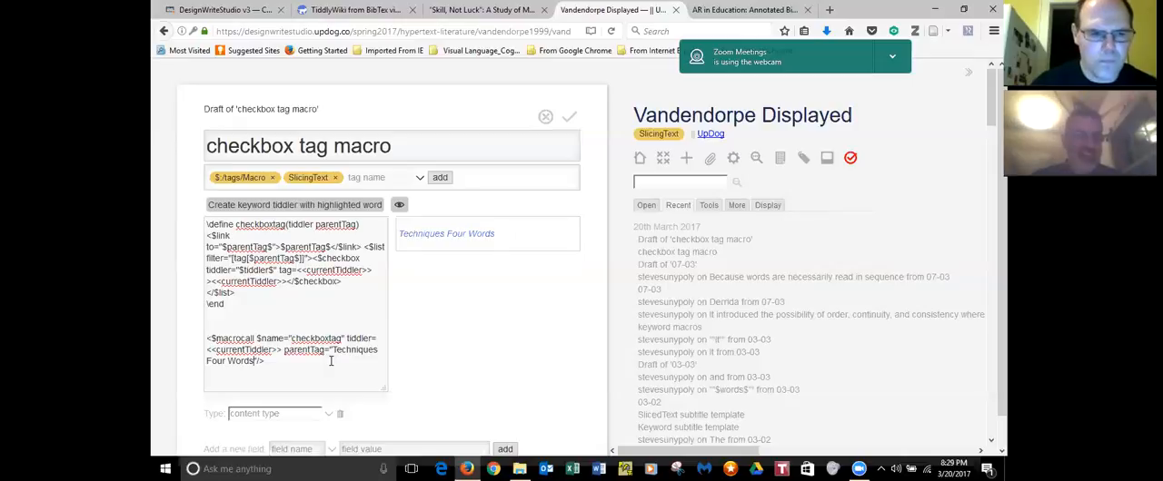
key(Backspace)
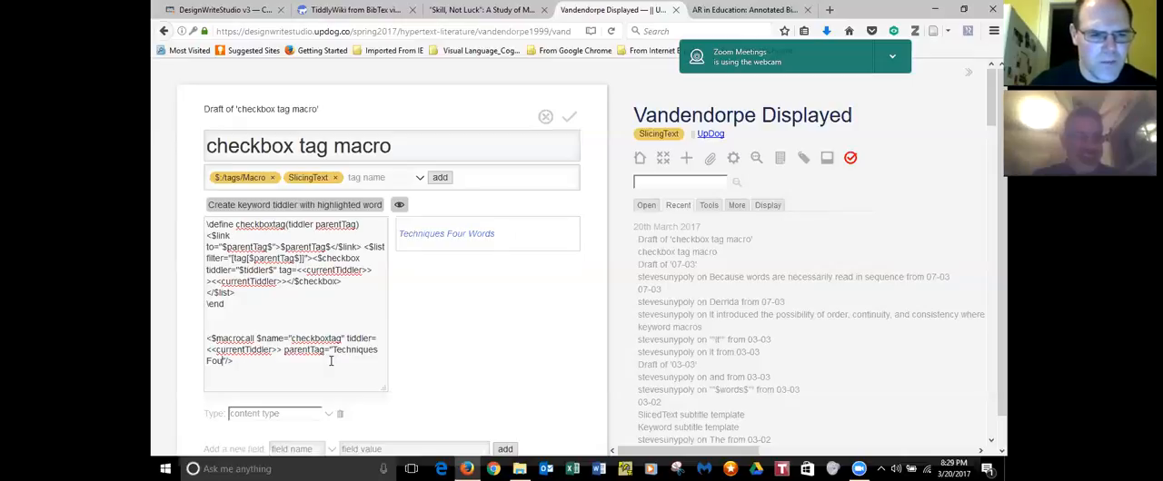
key(BackSpace)
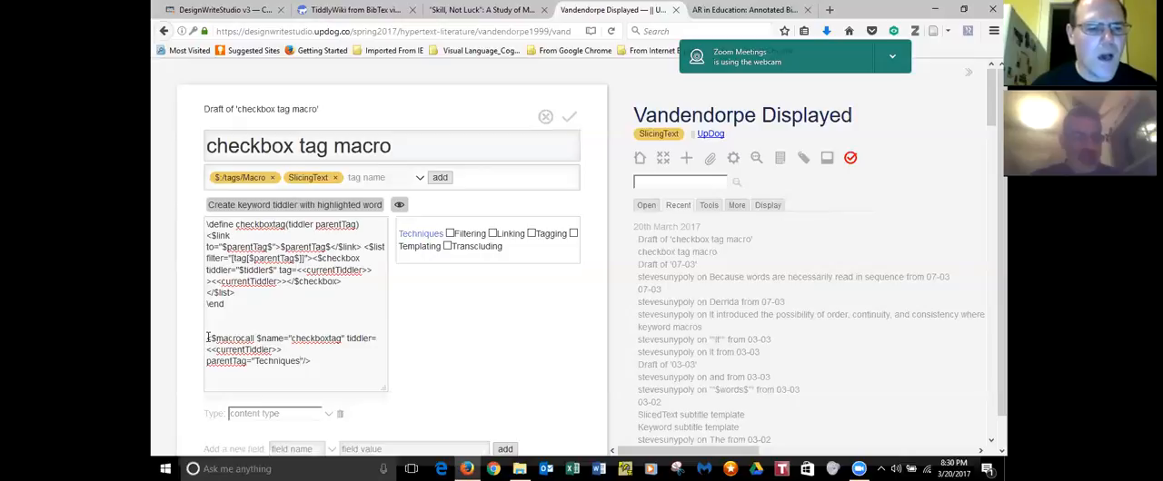
- Duplicate the $macrocall and change the copy's parentTag from Techniques to Four Words
drag(206, 338, 309, 362)
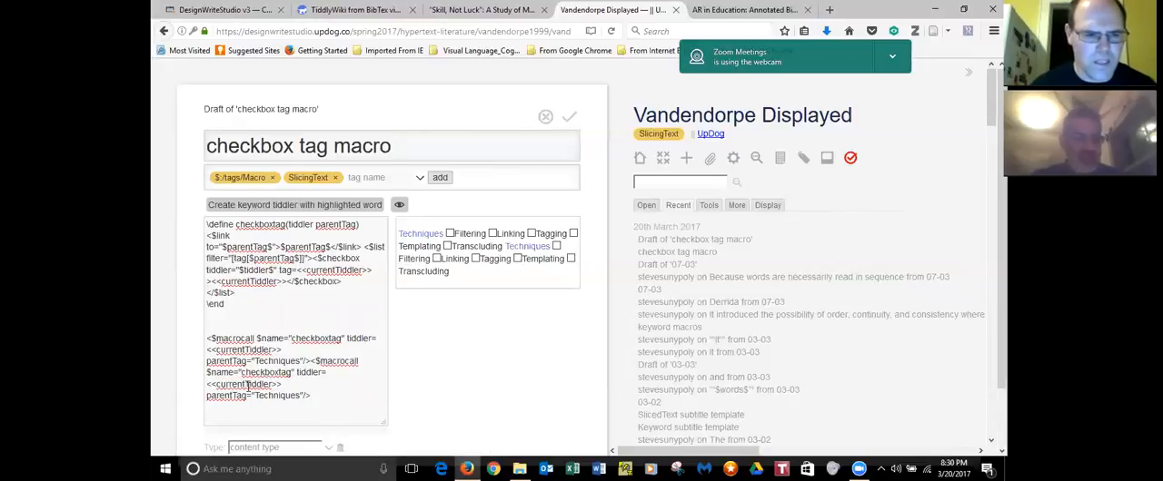
double_click(263, 395)
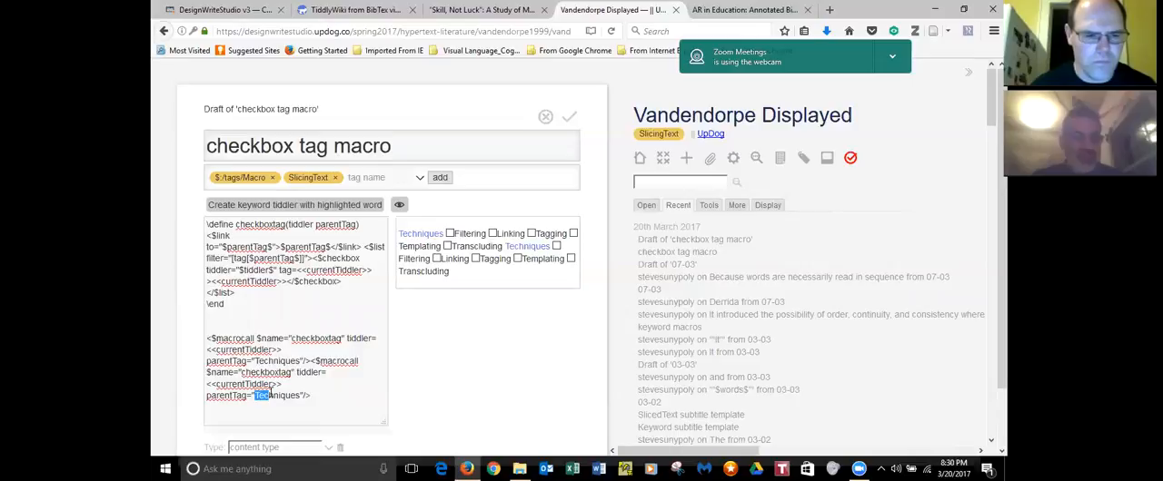
double_click(276, 395)
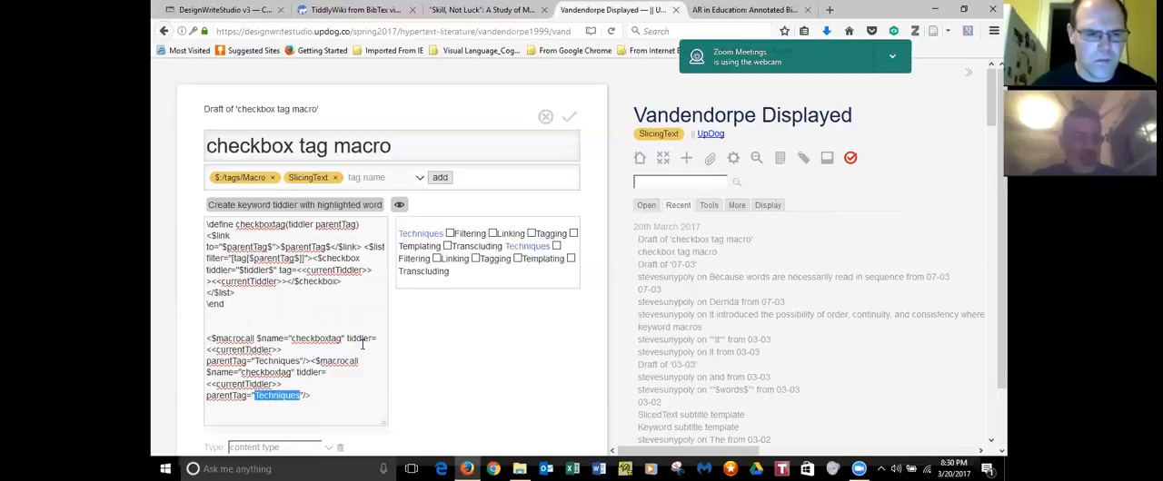
text(Four Word)
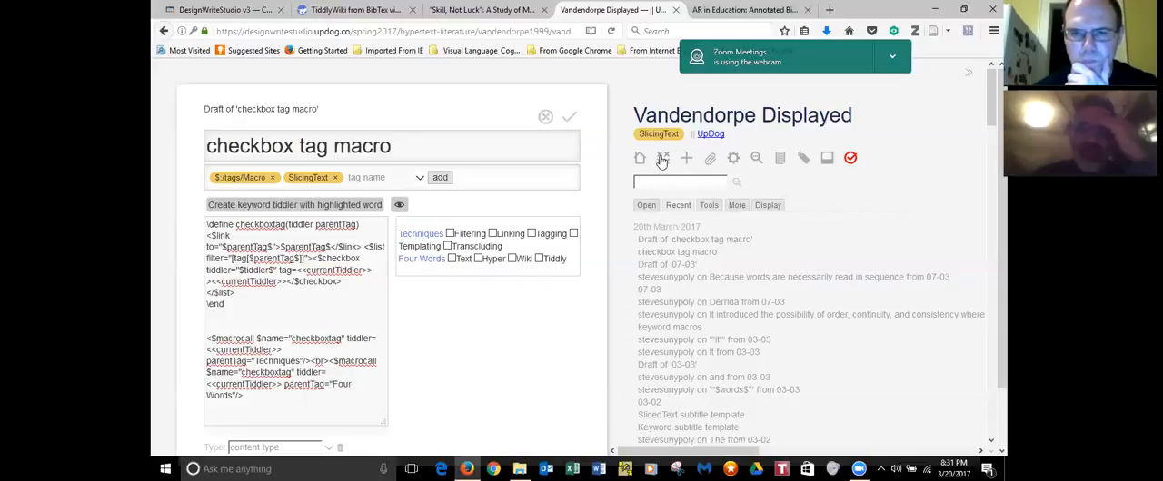
- Show the sidebar's Tools list of toolbar buttons
click(708, 204)
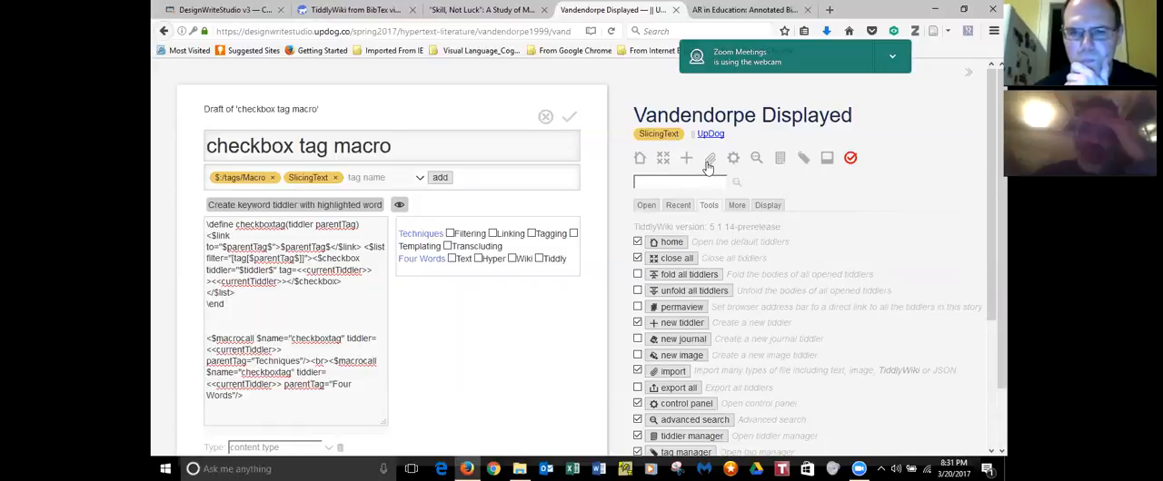
mouse_move(688, 160)
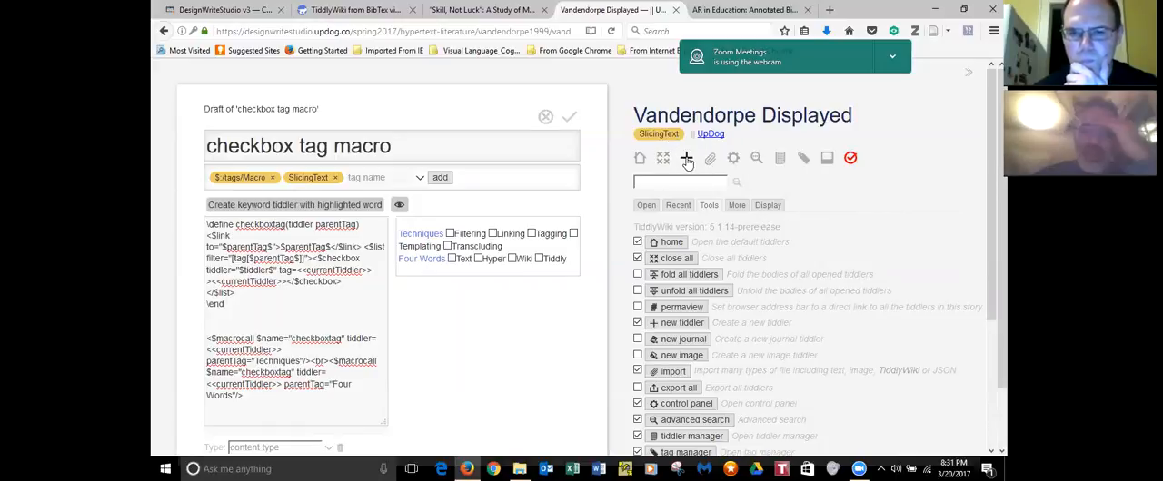
mouse_move(754, 158)
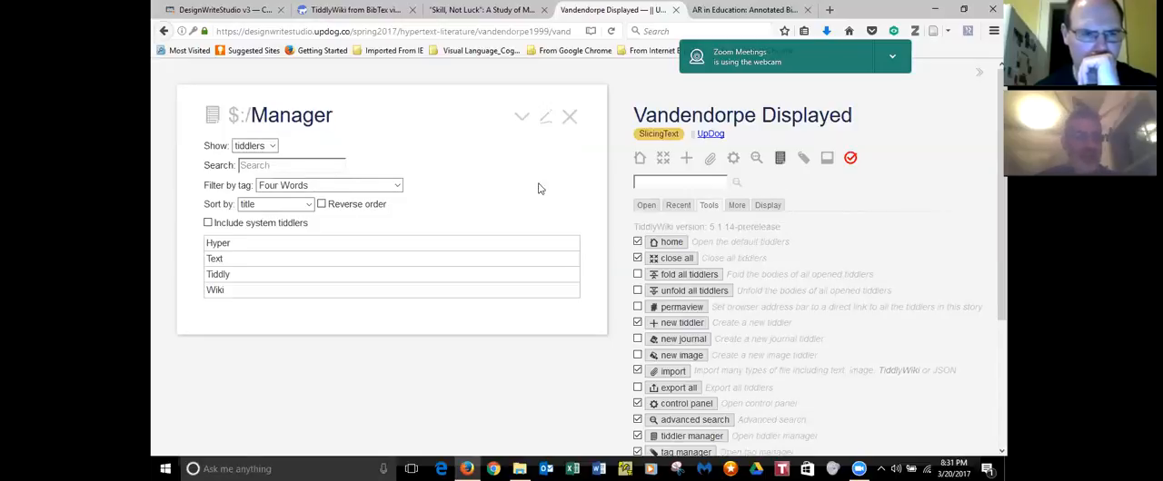
- Expand the Hyper row in $:/Manager to reveal its text and Four Words tag
click(247, 253)
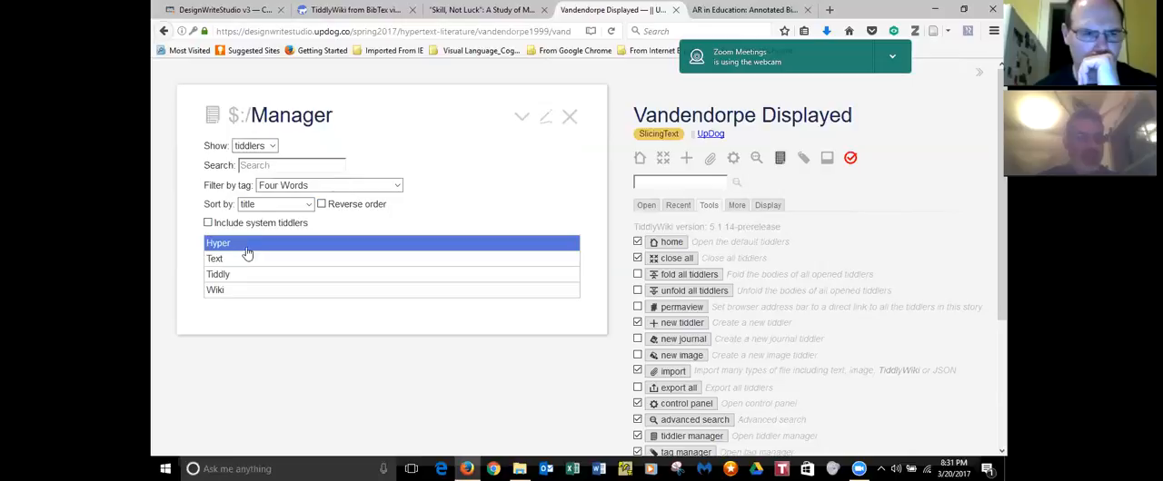
click(218, 243)
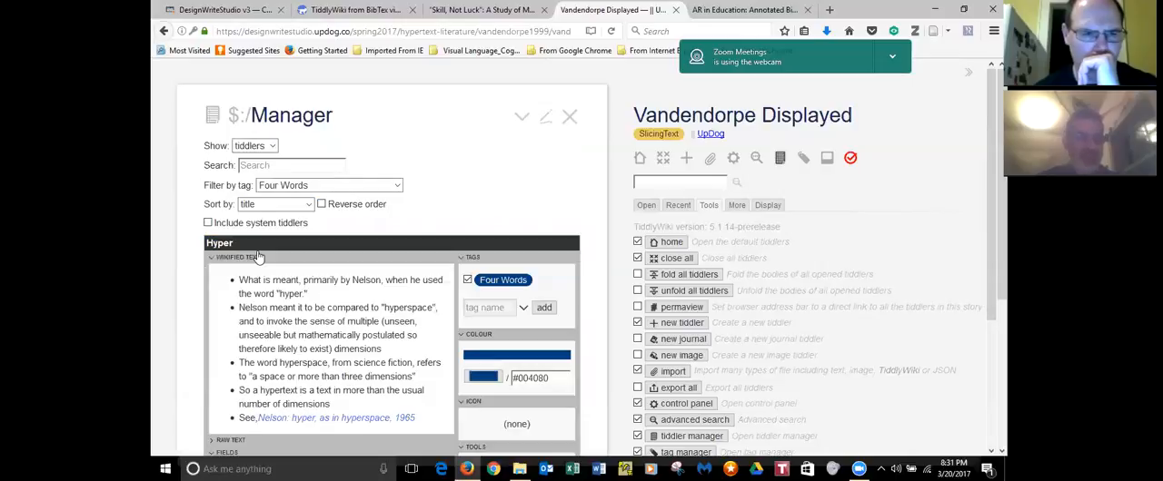
mouse_move(305, 277)
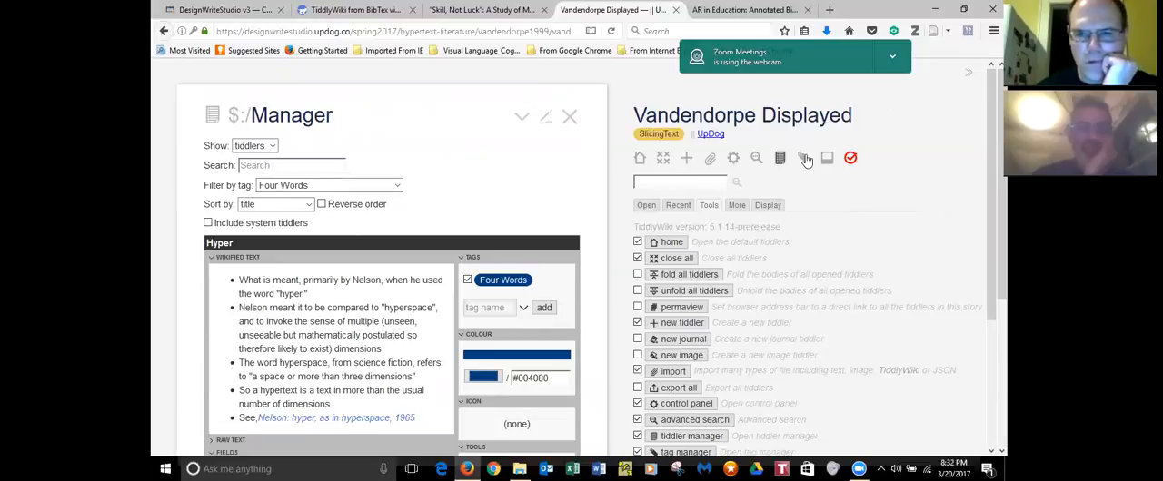
mouse_move(803, 158)
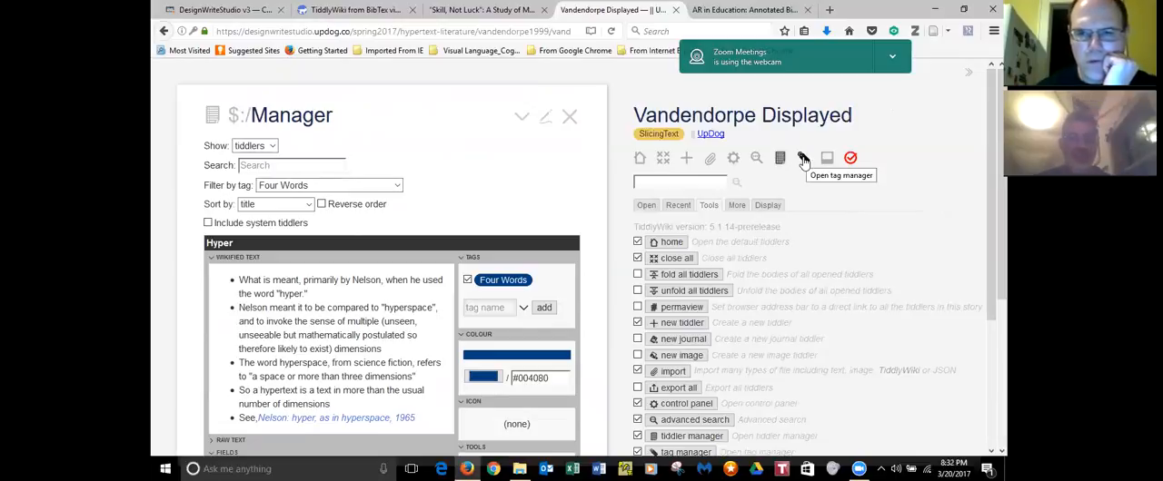
mouse_move(766, 181)
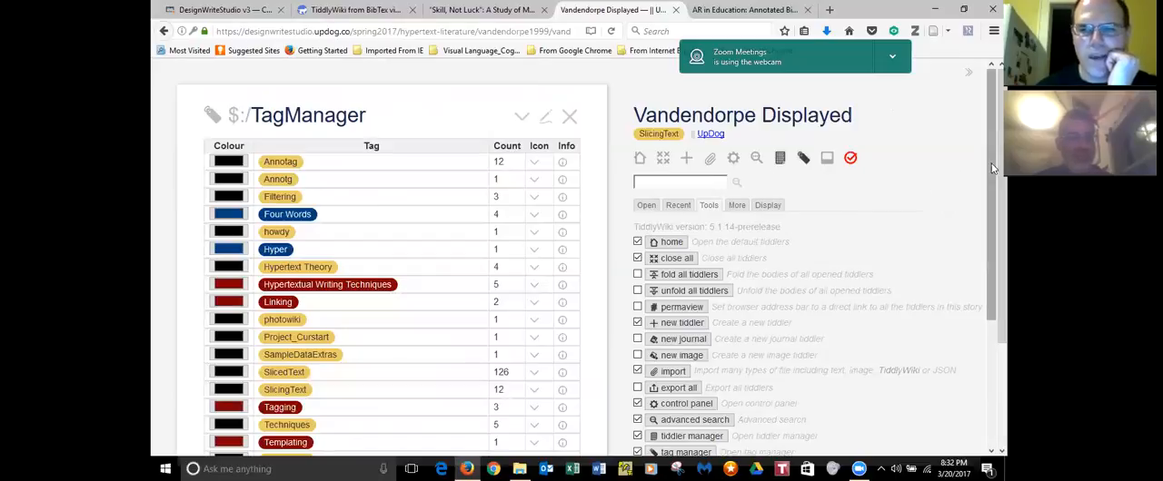
- Scroll through the $:/TagManager table of tags, colours and counts
scroll(down, 3)
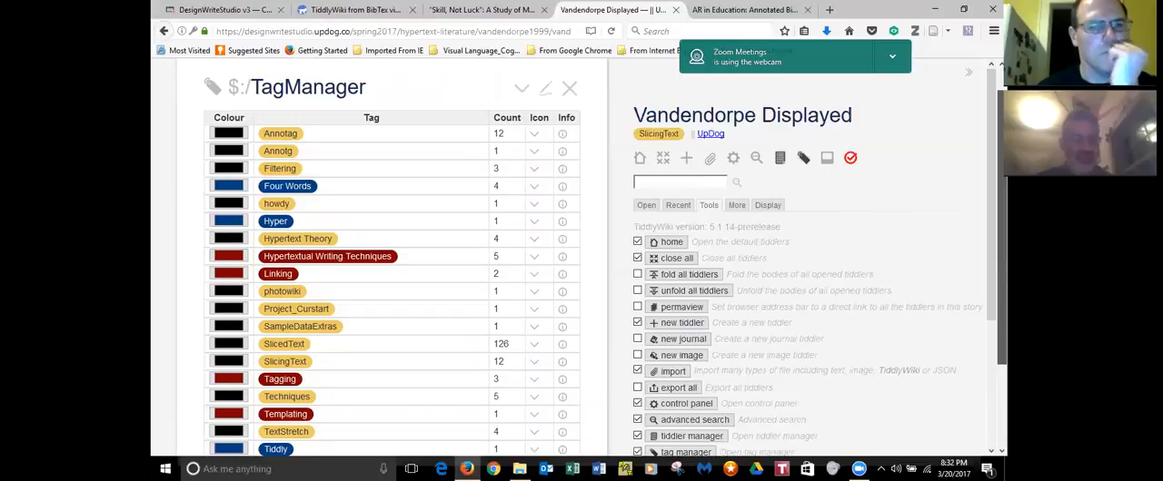
scroll(down, 3)
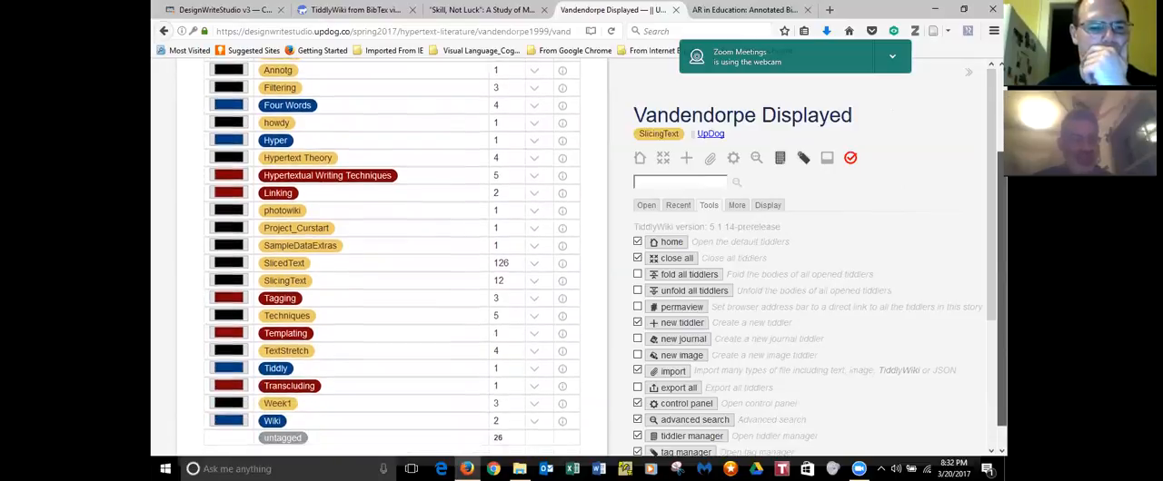
scroll(down, 3)
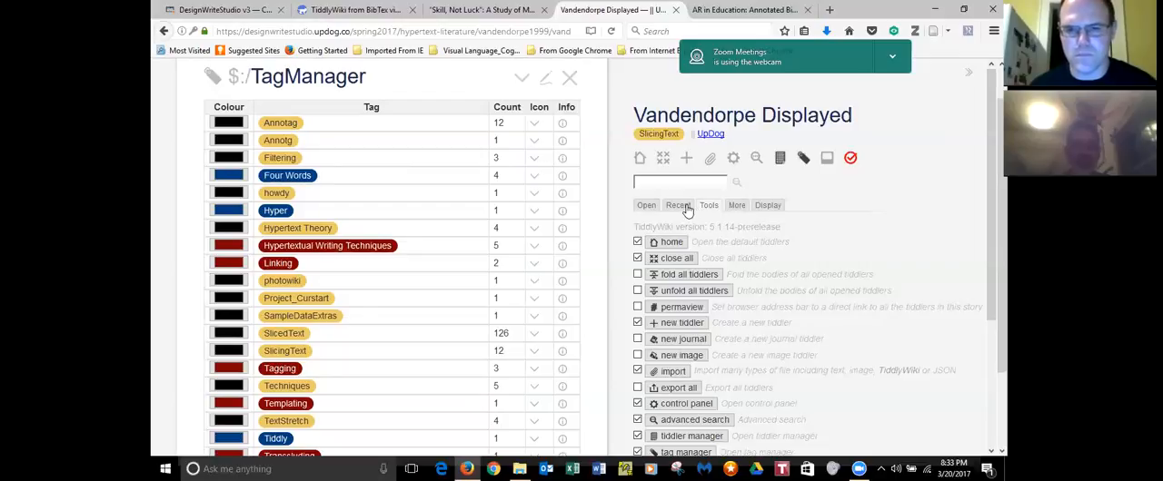
- Open the 'Because words are necessarily read in sequence' note from the Recent list
click(678, 204)
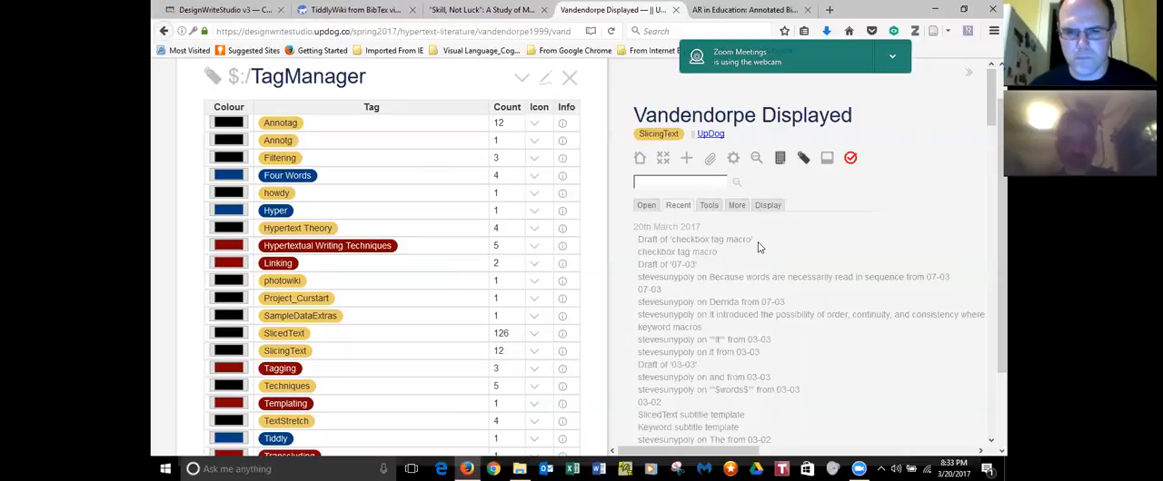
mouse_move(713, 269)
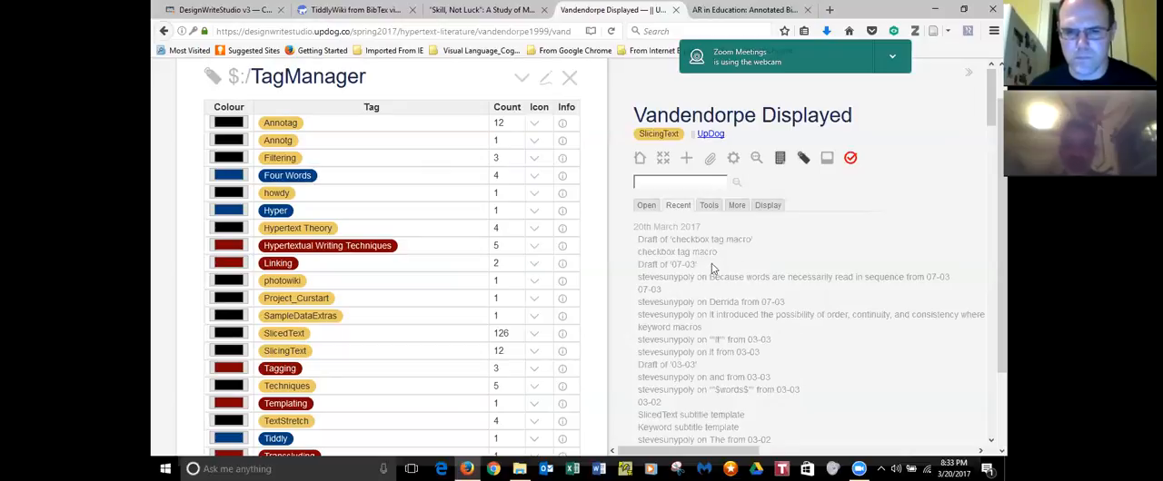
mouse_move(681, 277)
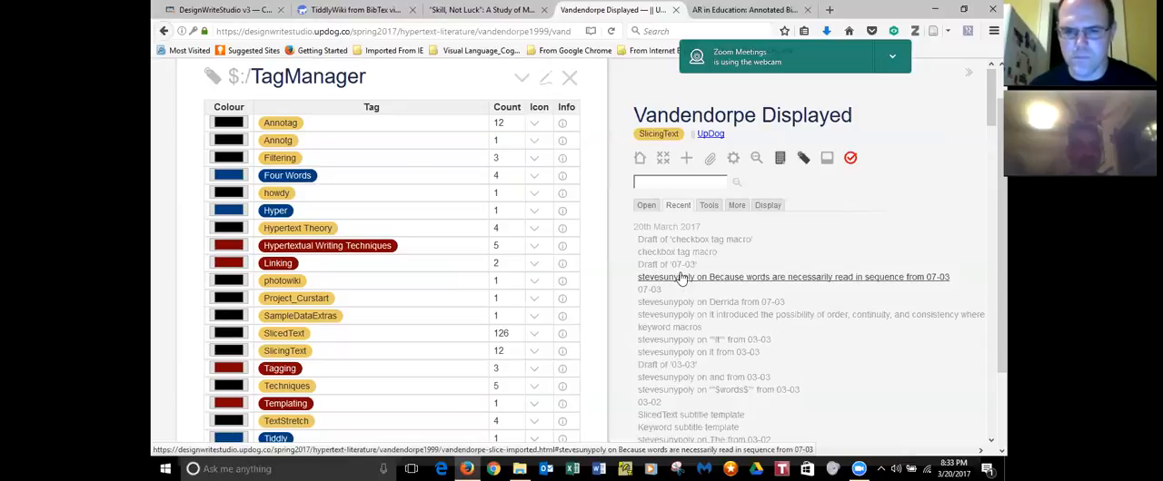
click(792, 277)
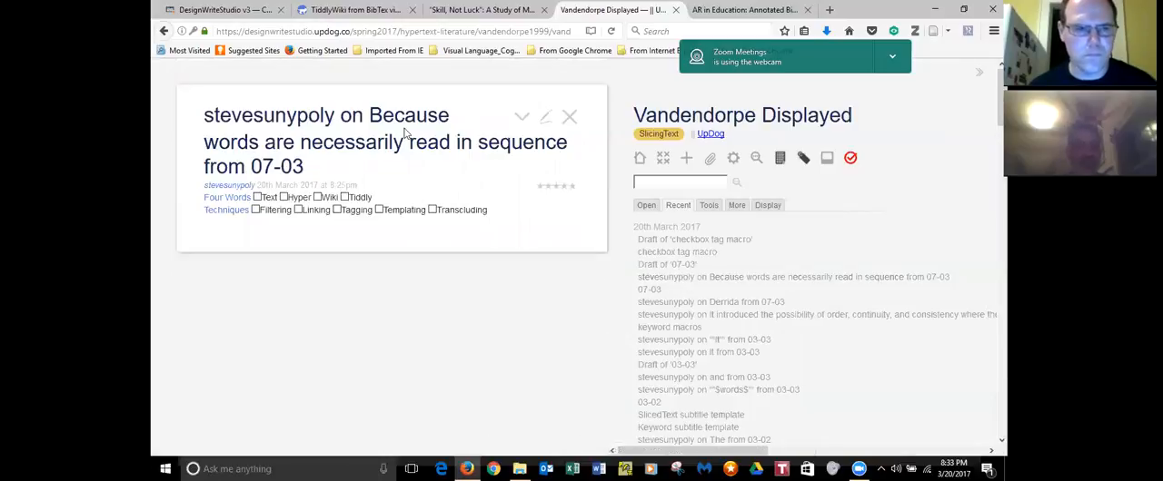
mouse_move(546, 117)
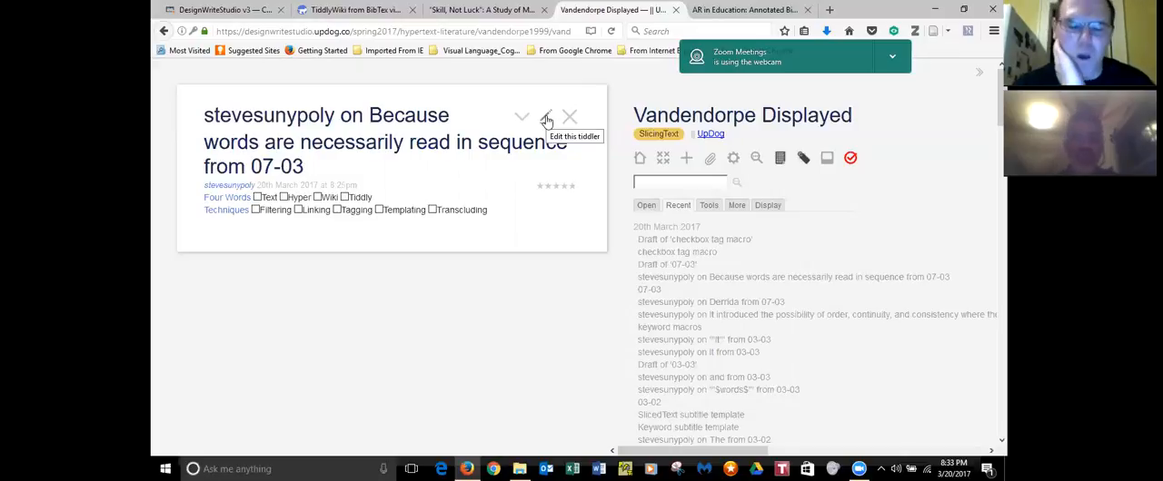
mouse_move(957, 198)
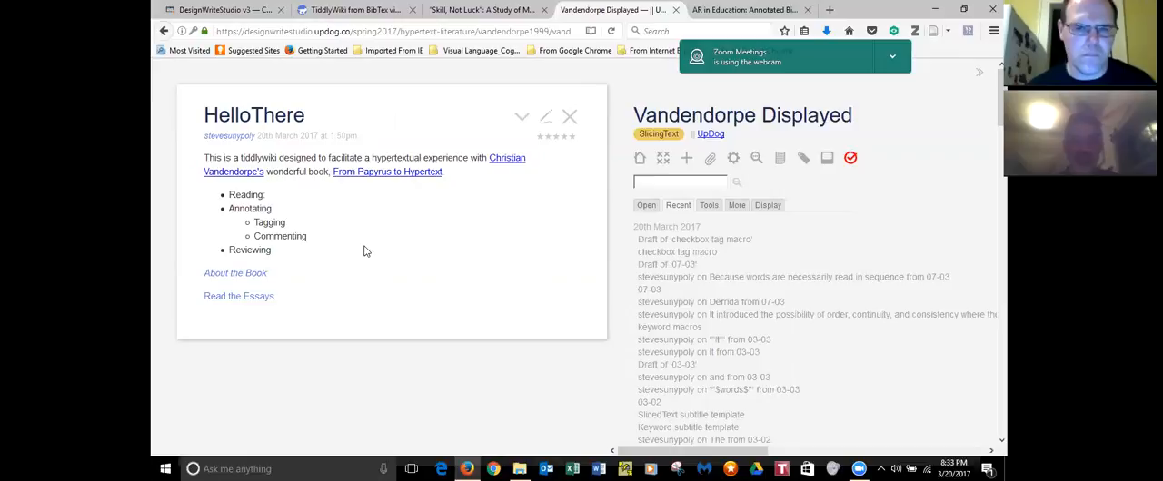
mouse_move(365, 250)
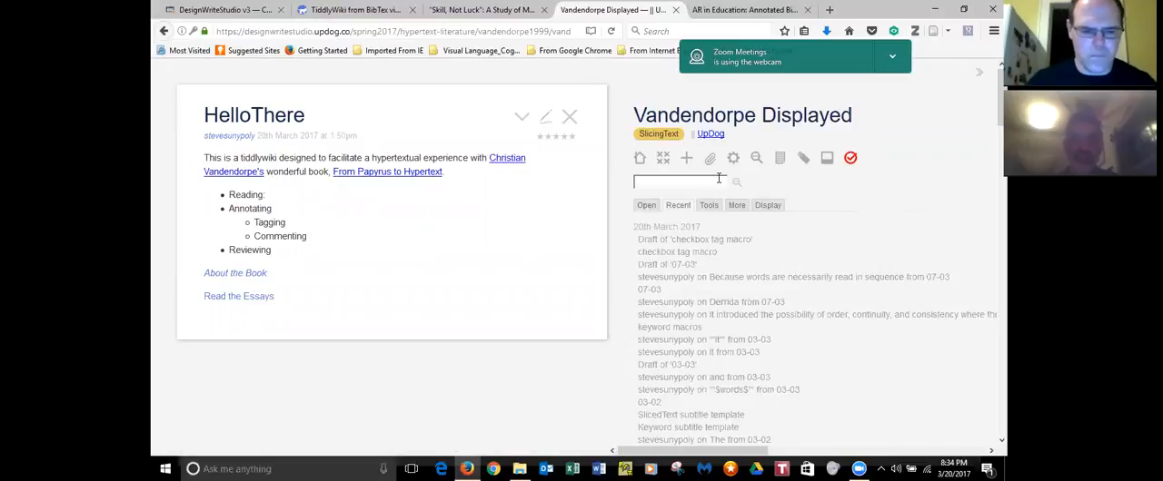
- Search the sidebar for 'annotati' and open the Annotating Vandendorpe tiddler from the matches
text(annotating)
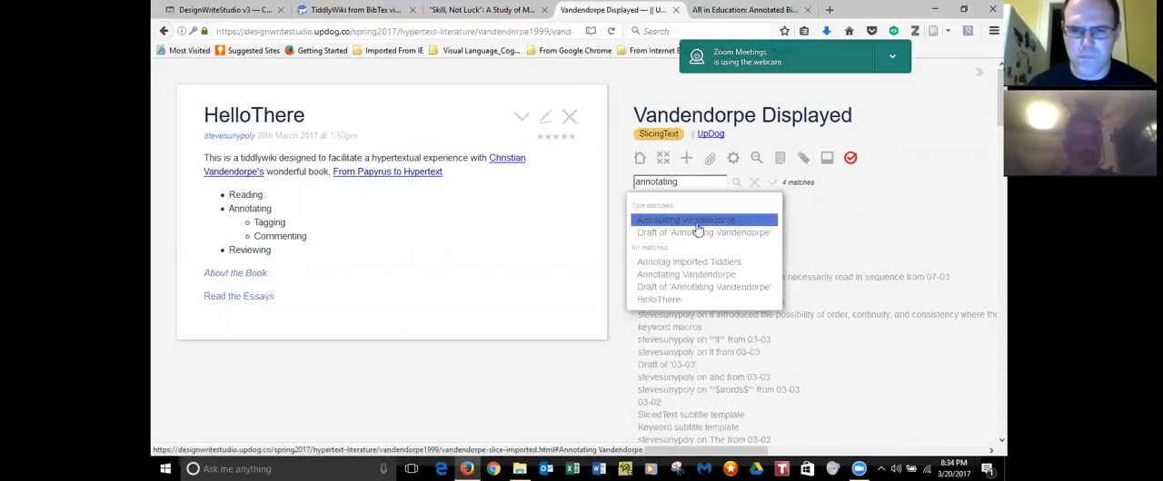
click(686, 220)
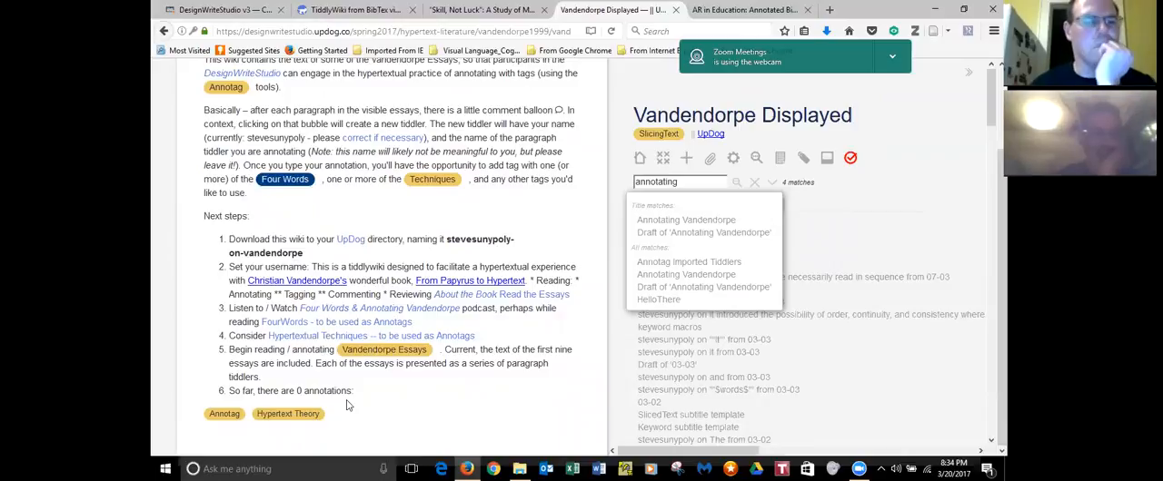
mouse_move(357, 406)
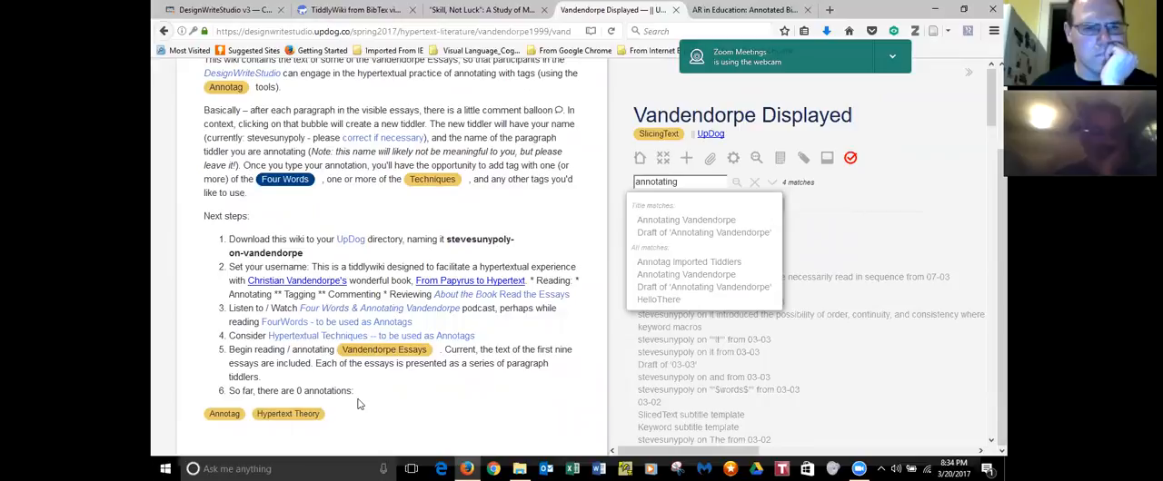
mouse_move(434, 139)
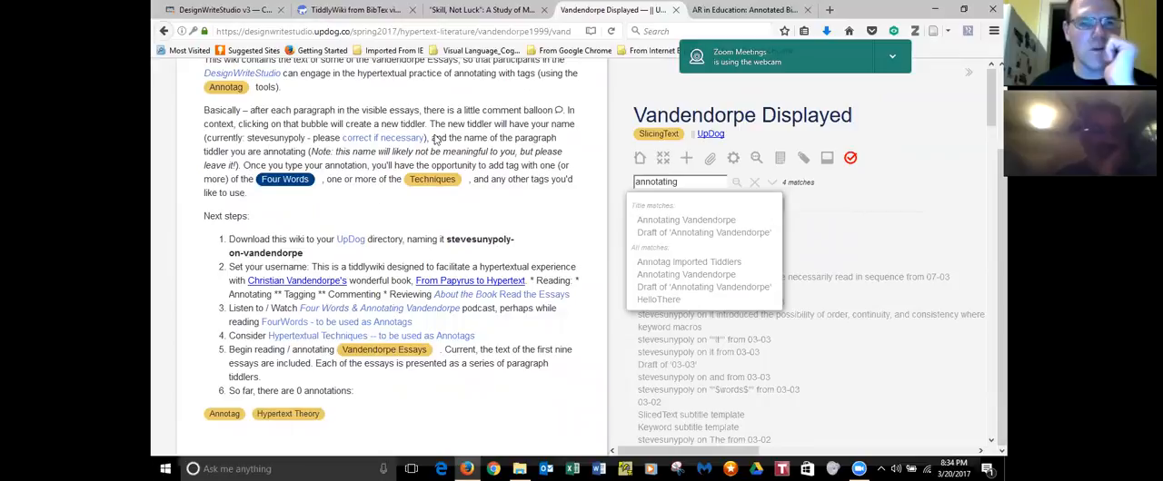